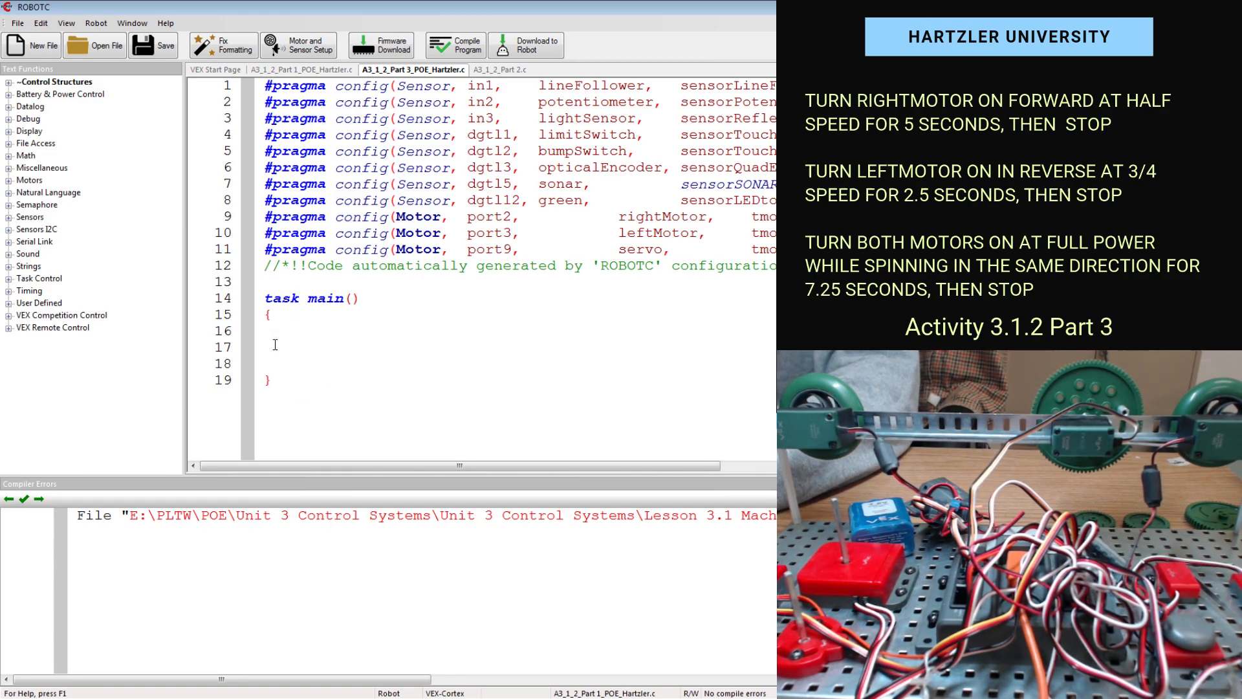
mouse_move(326, 365)
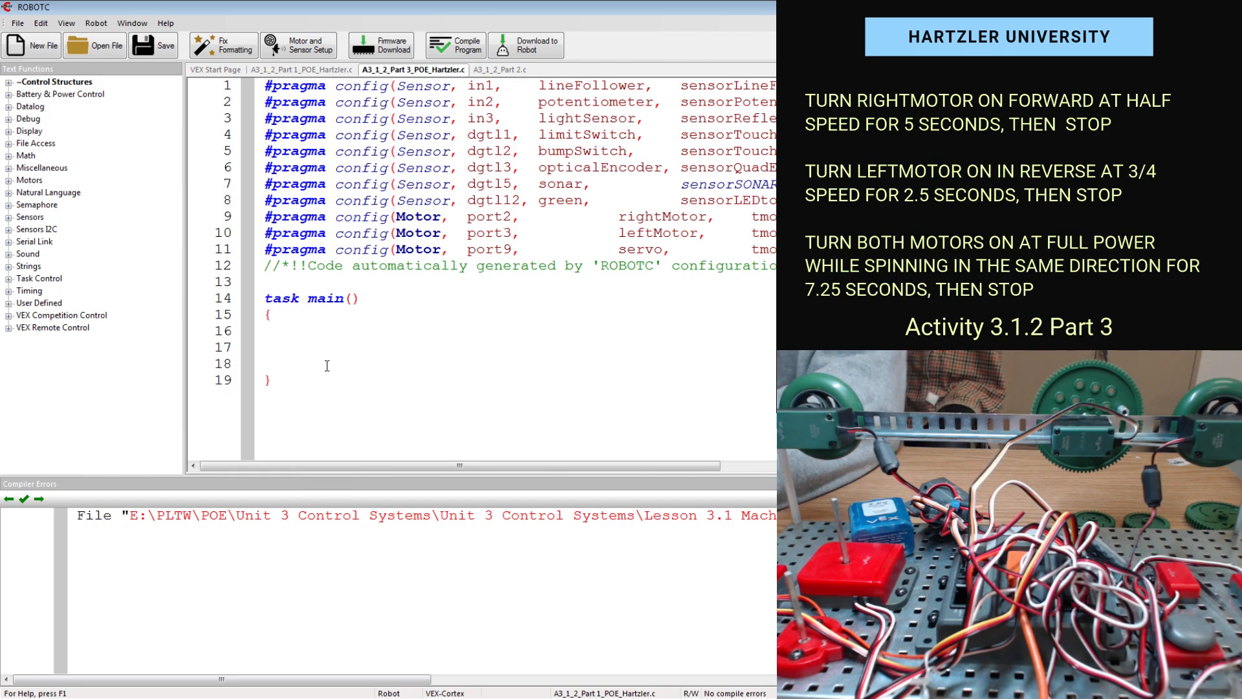
Write startMotor(rightMotor, 63.5); wait(5); stopMotor(rightMotor); inside task main
type("startMotor")
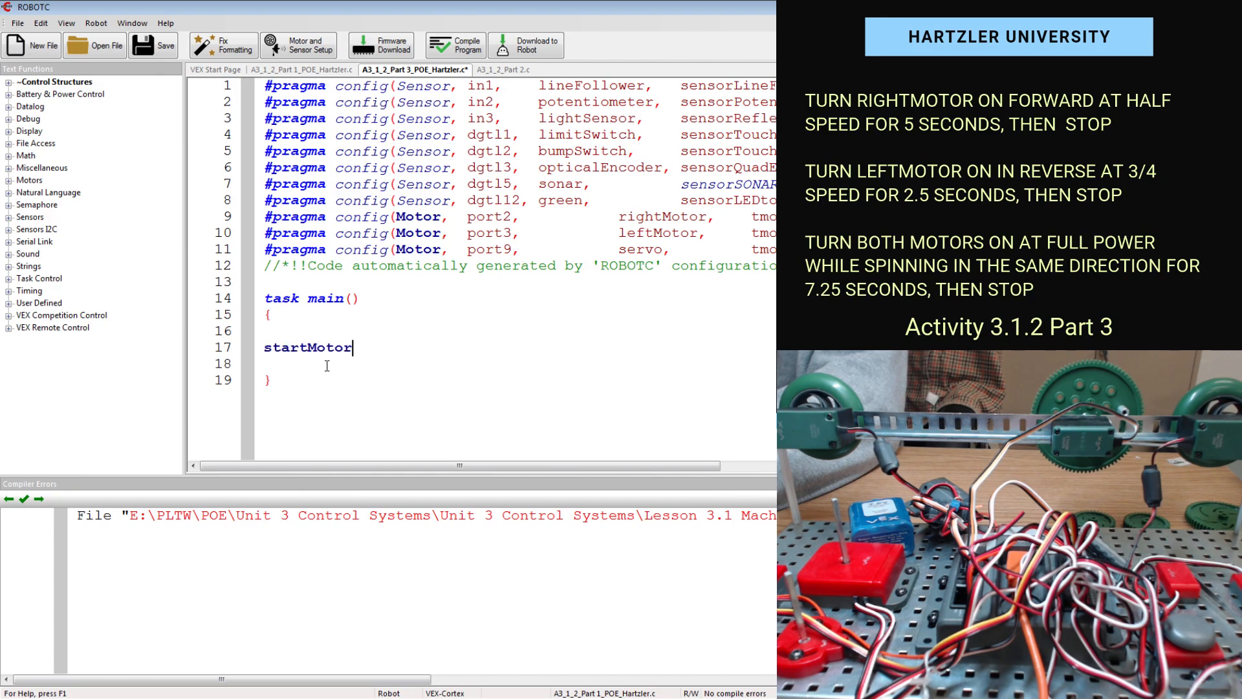
type("(")
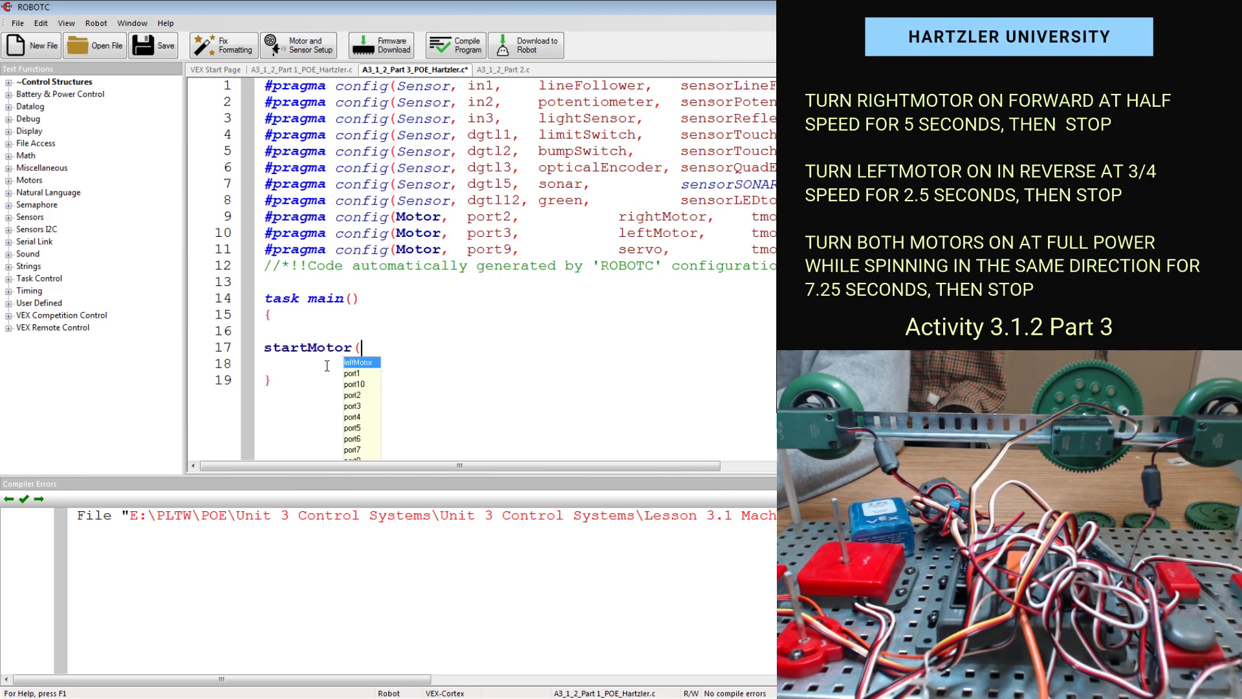
type("rightMotor,")
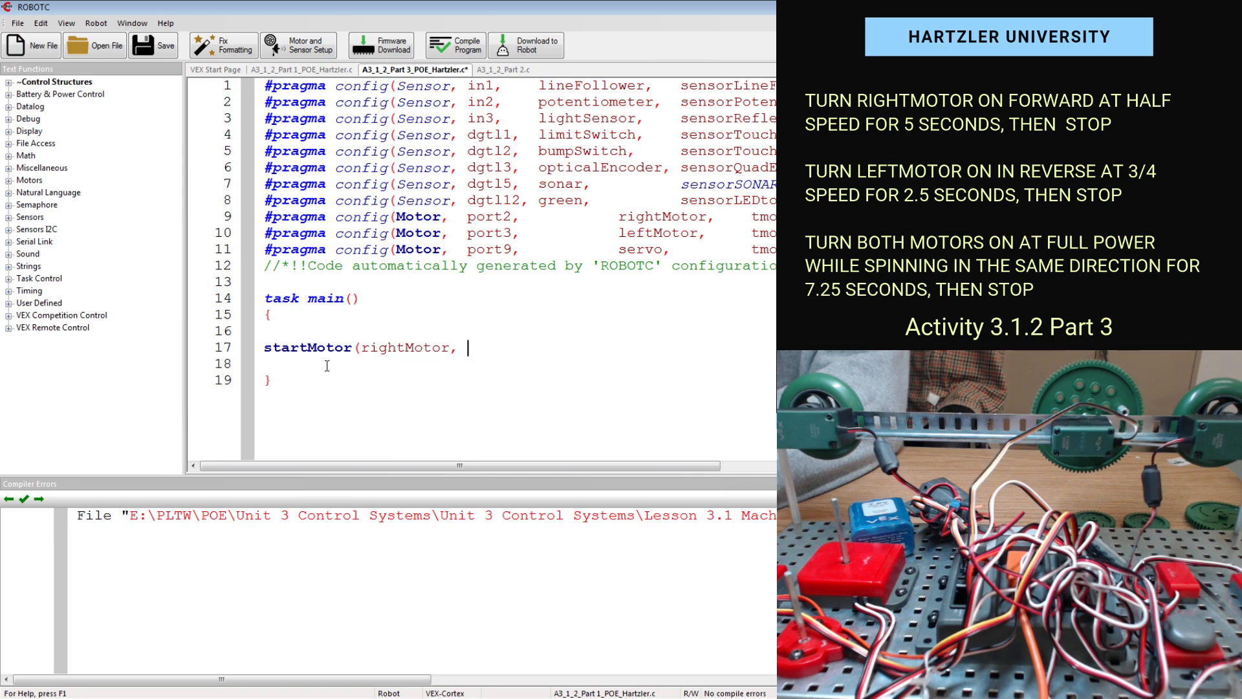
type("6")
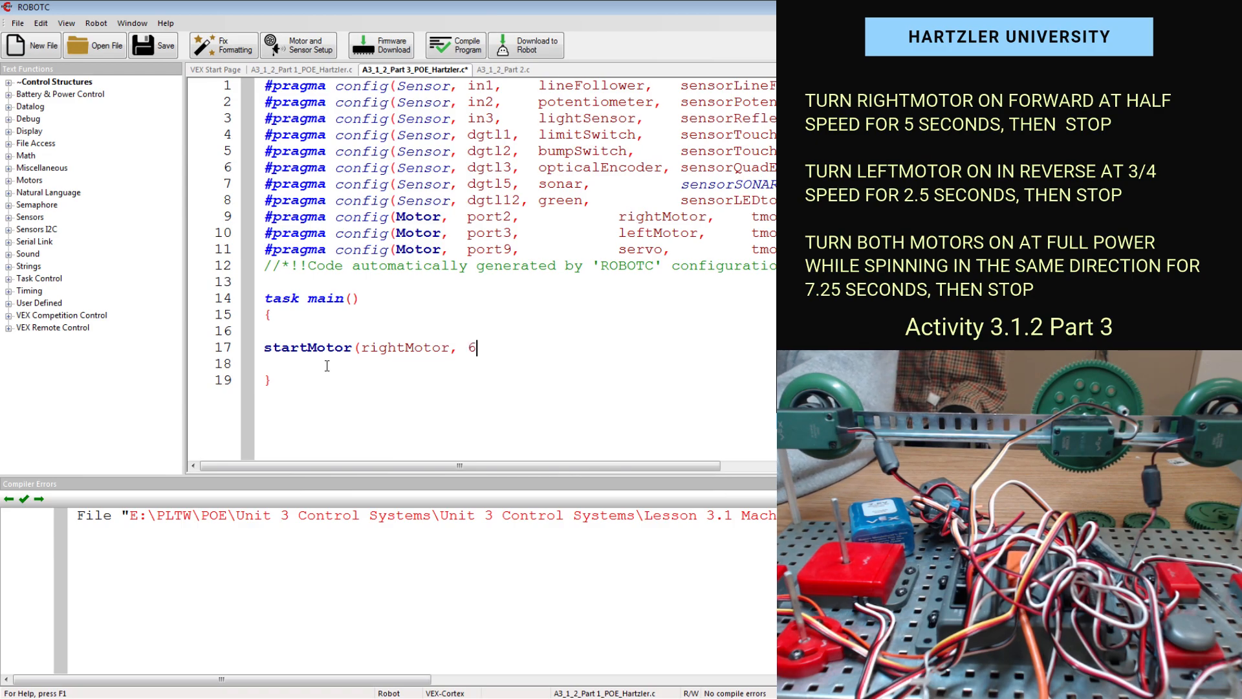
type("3.5);")
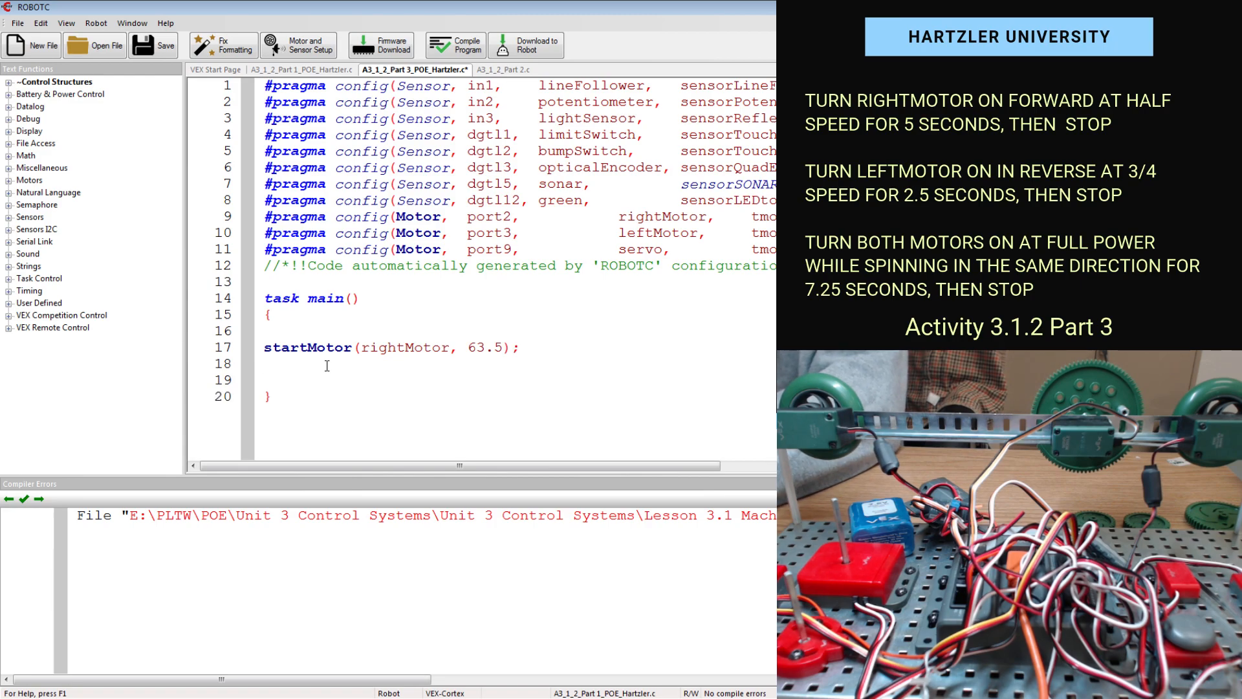
type("wait(5);")
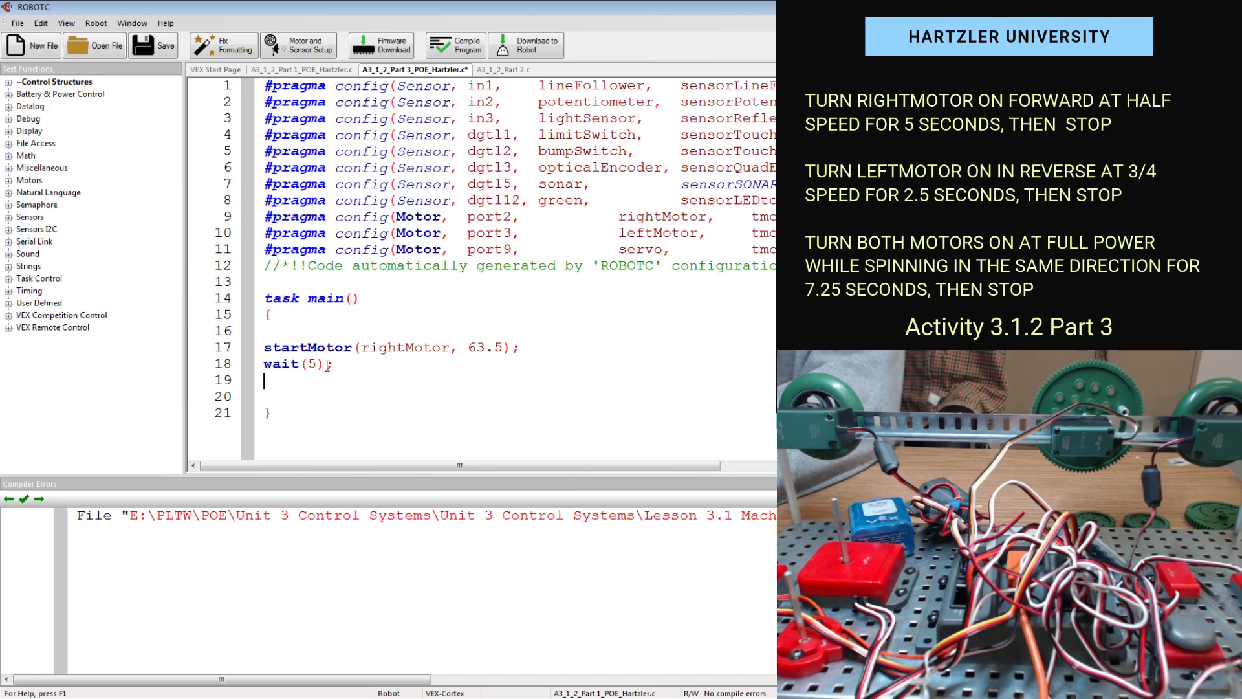
type("stopMotor(rightMotor);")
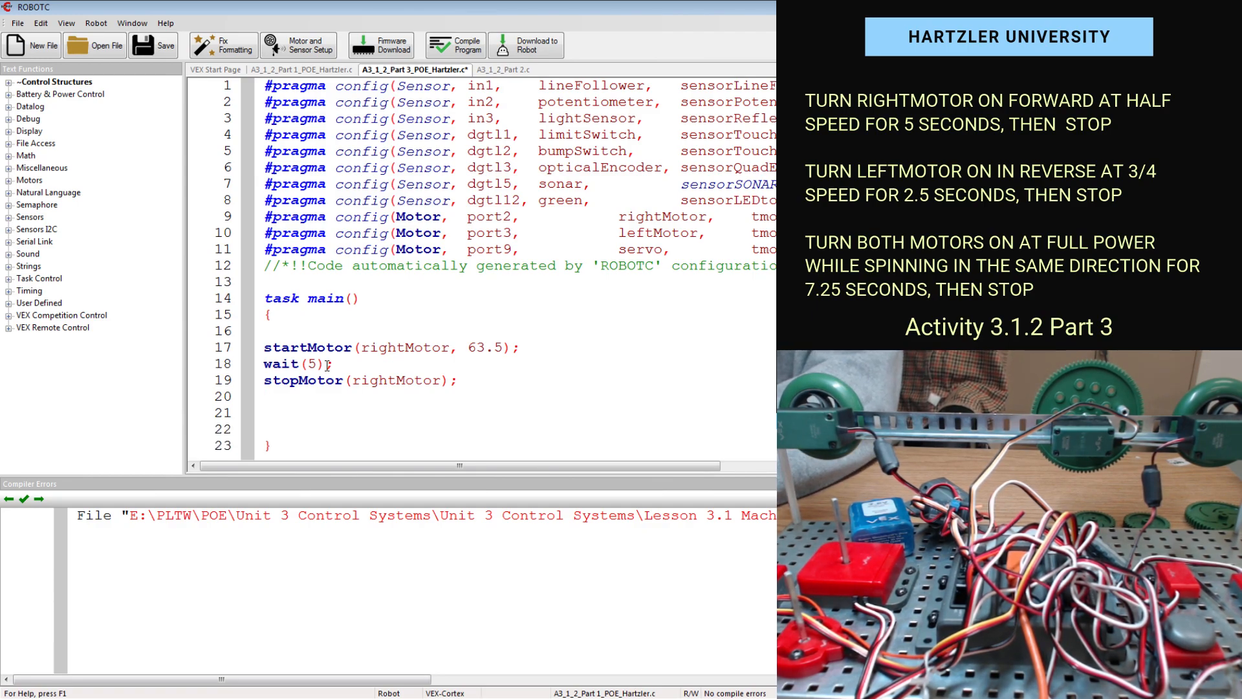
Add a //step two comment and startMotor(leftMotor, 95.25); using autocomplete for leftMotor
type("//")
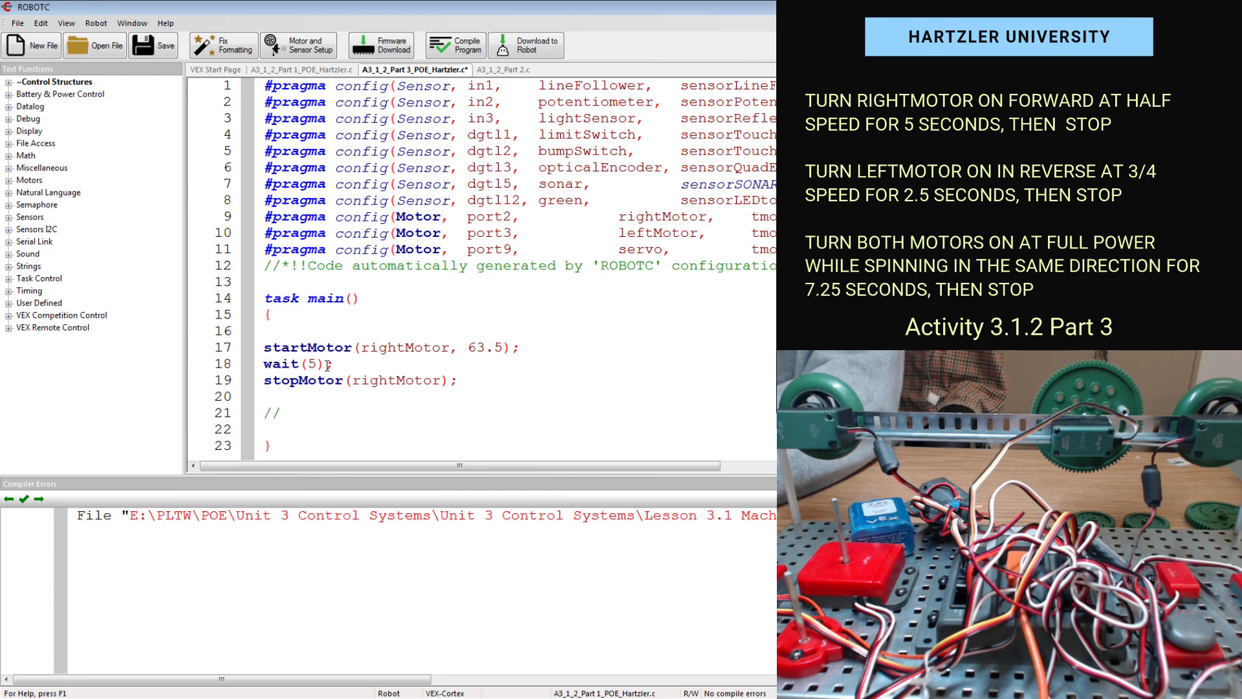
left_click(283, 413)
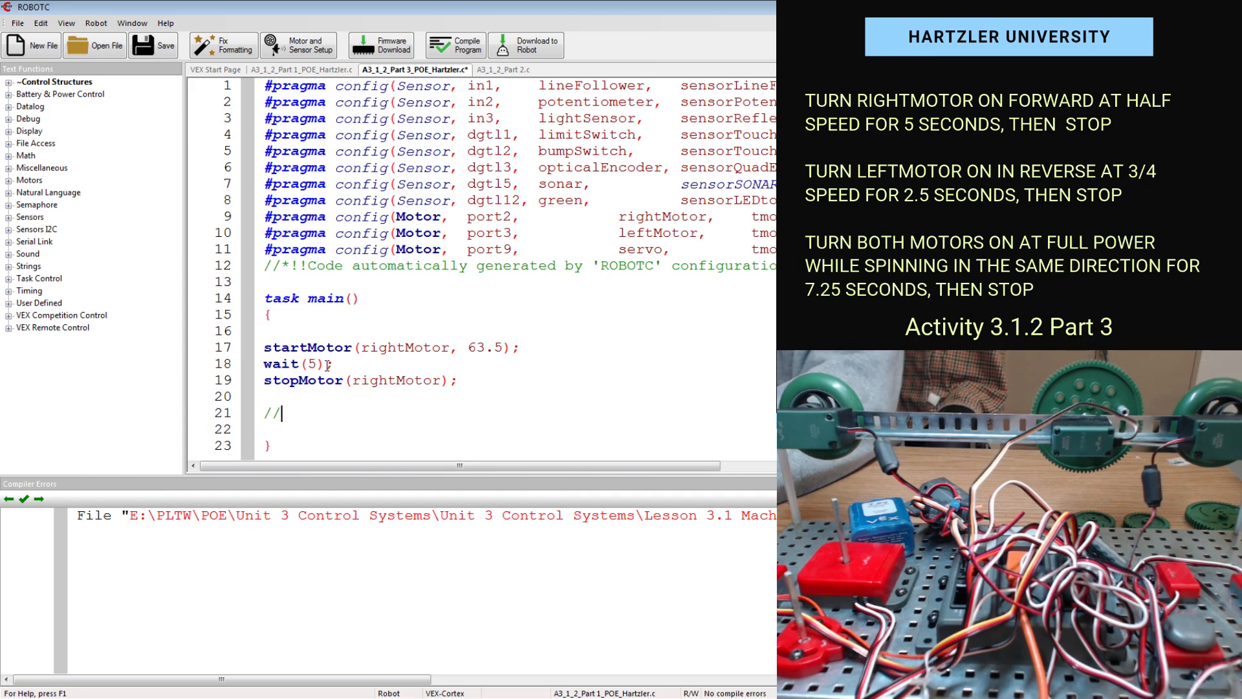
type("step two")
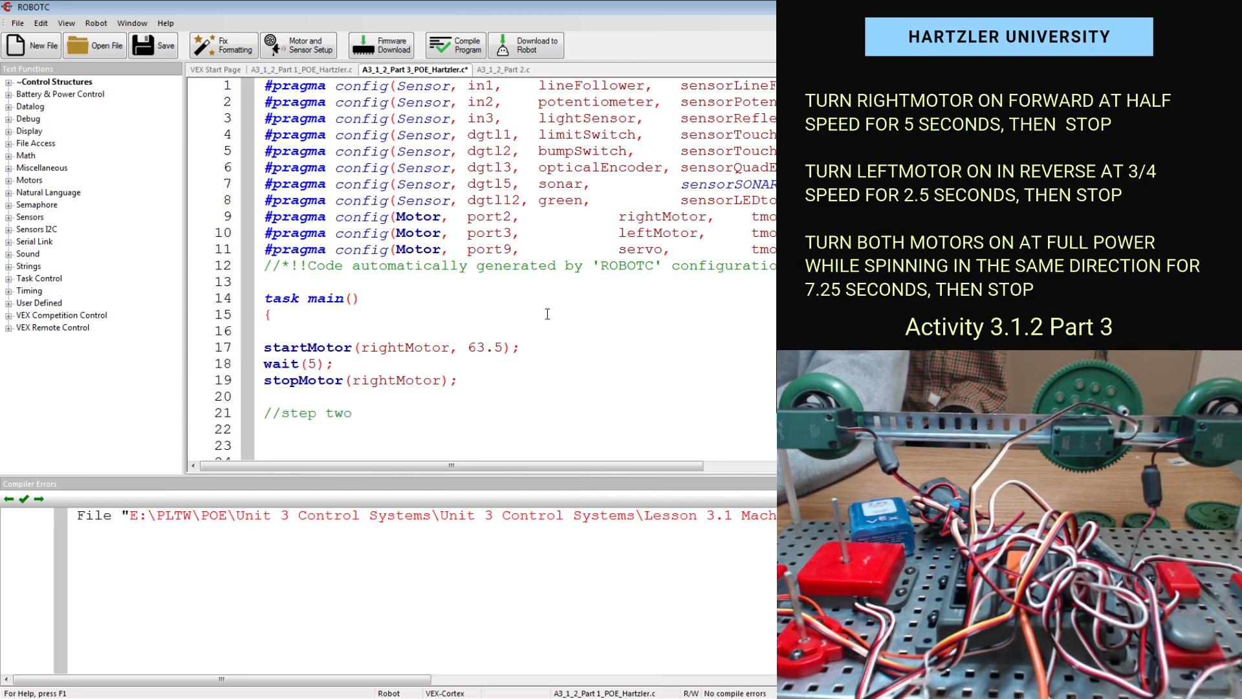
scroll("down", 3)
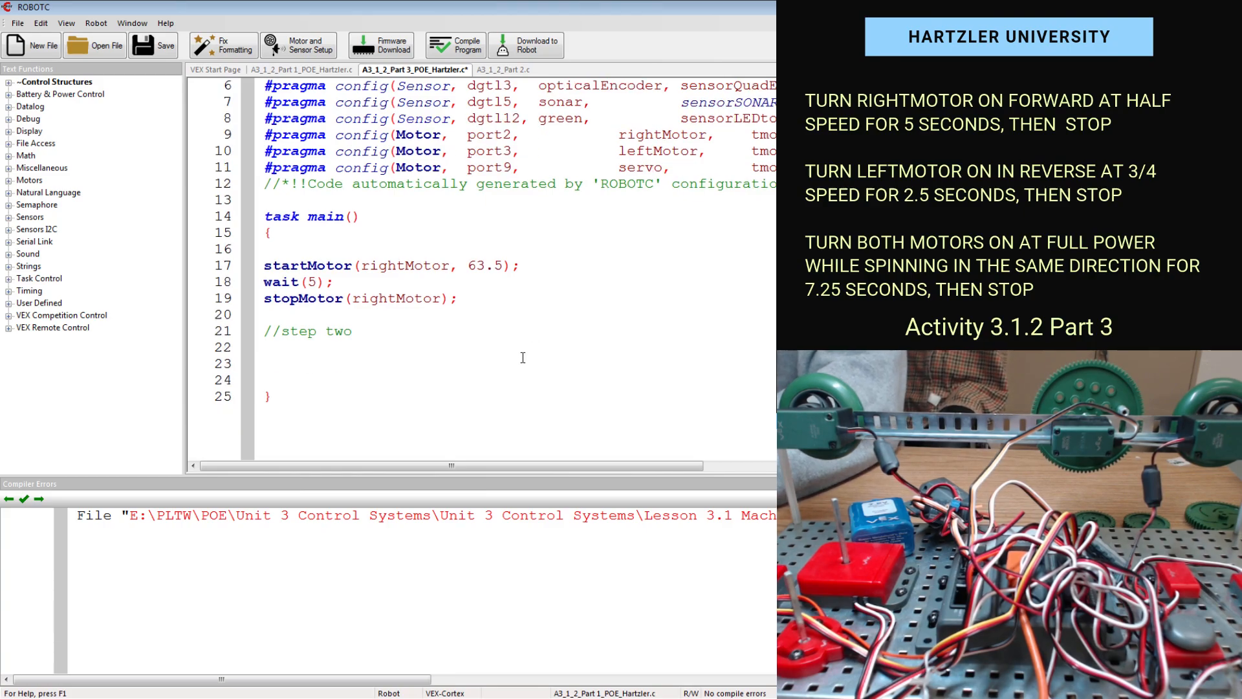
type("startMotor(")
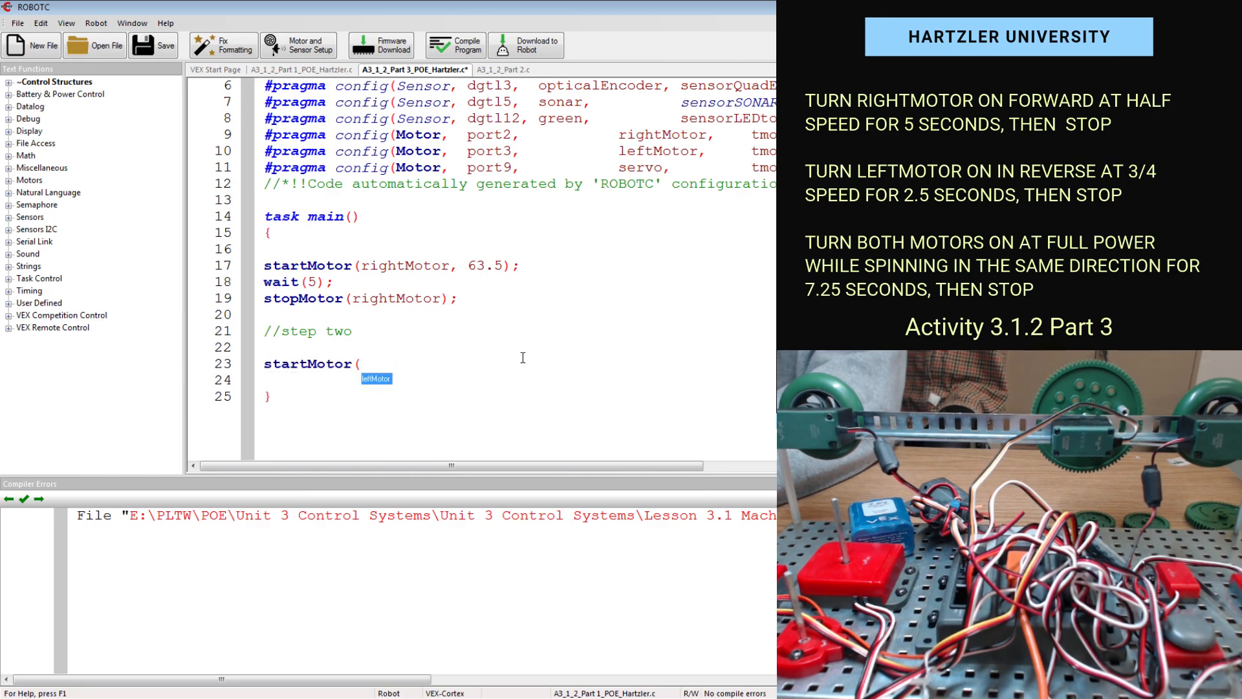
key("backspace")
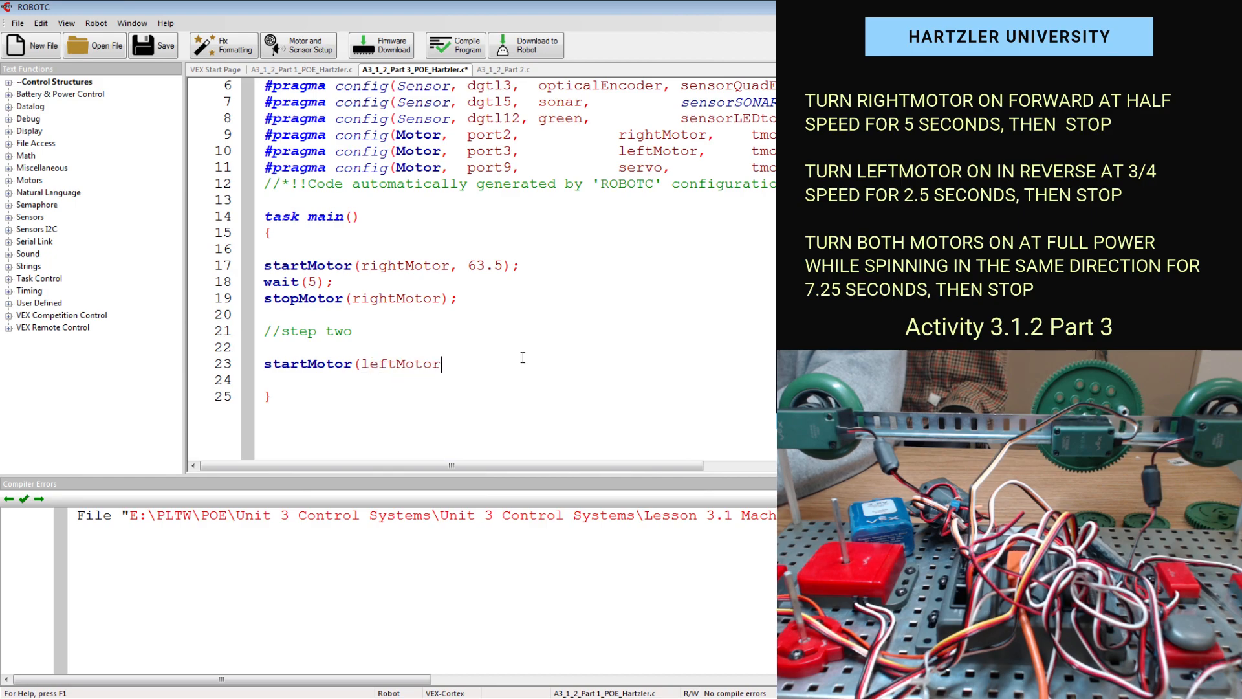
type(",")
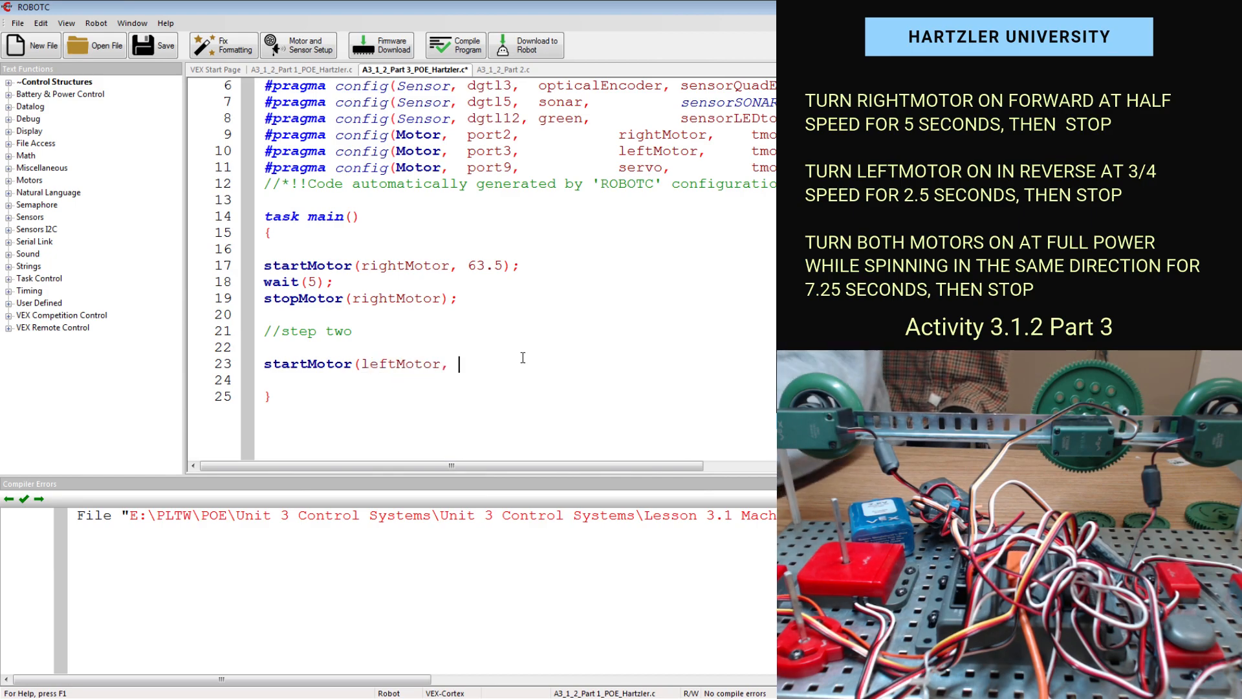
type("95.25);")
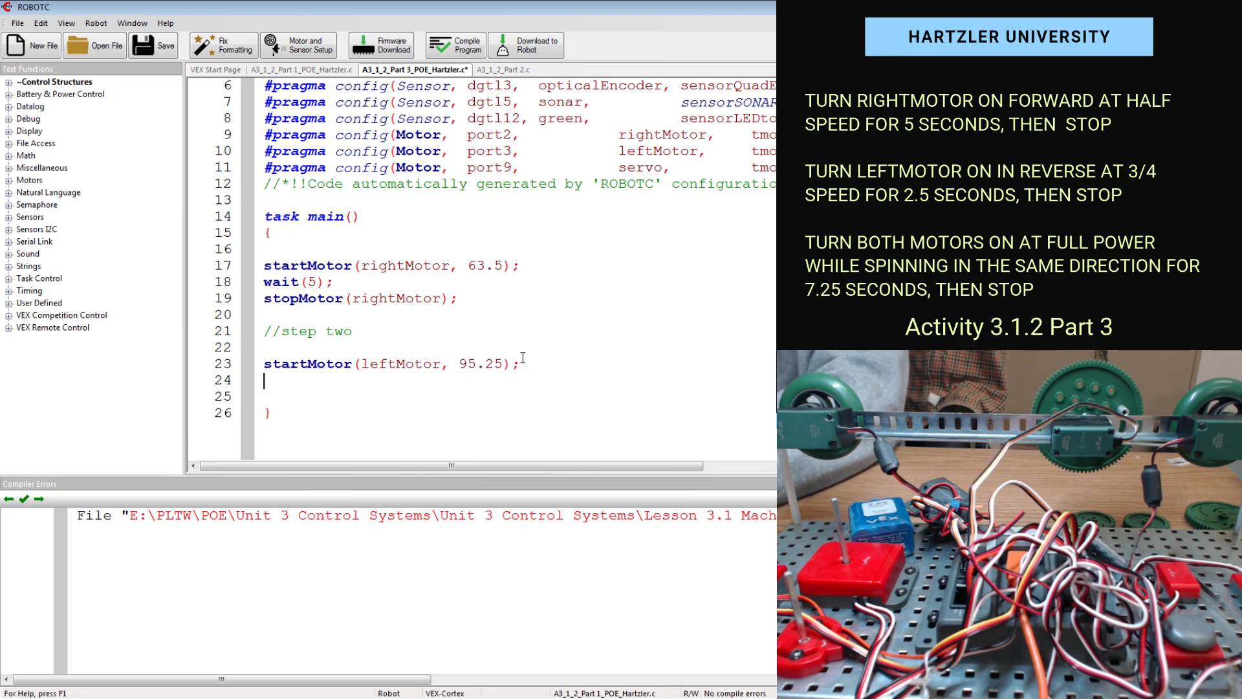
Follow it with wait(2.5); and stopMotor(leftMotor); to finish step two
type("wait")
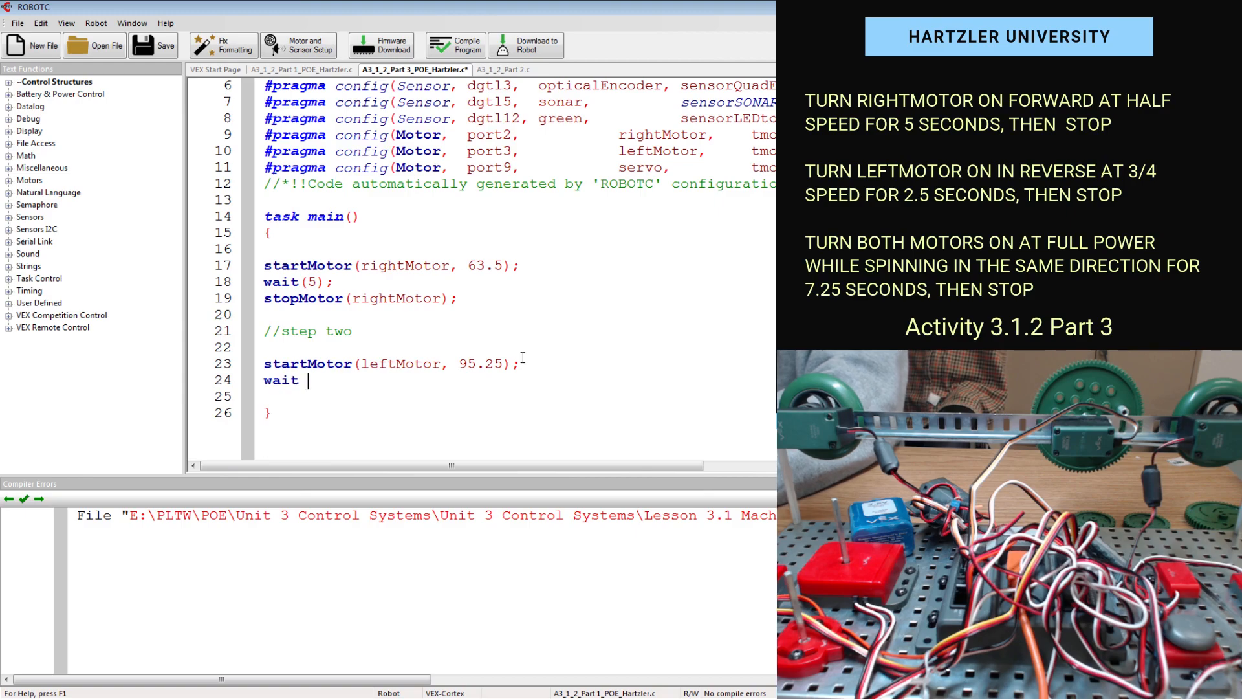
type("2.50")
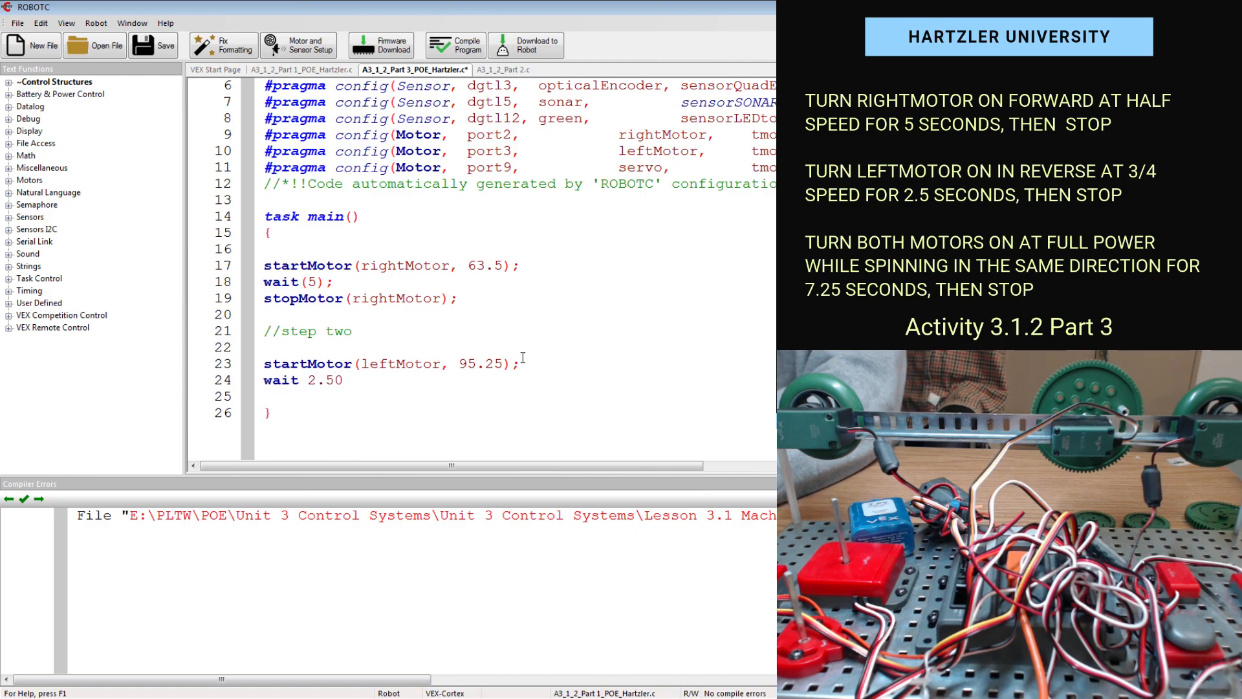
type("(2.4")
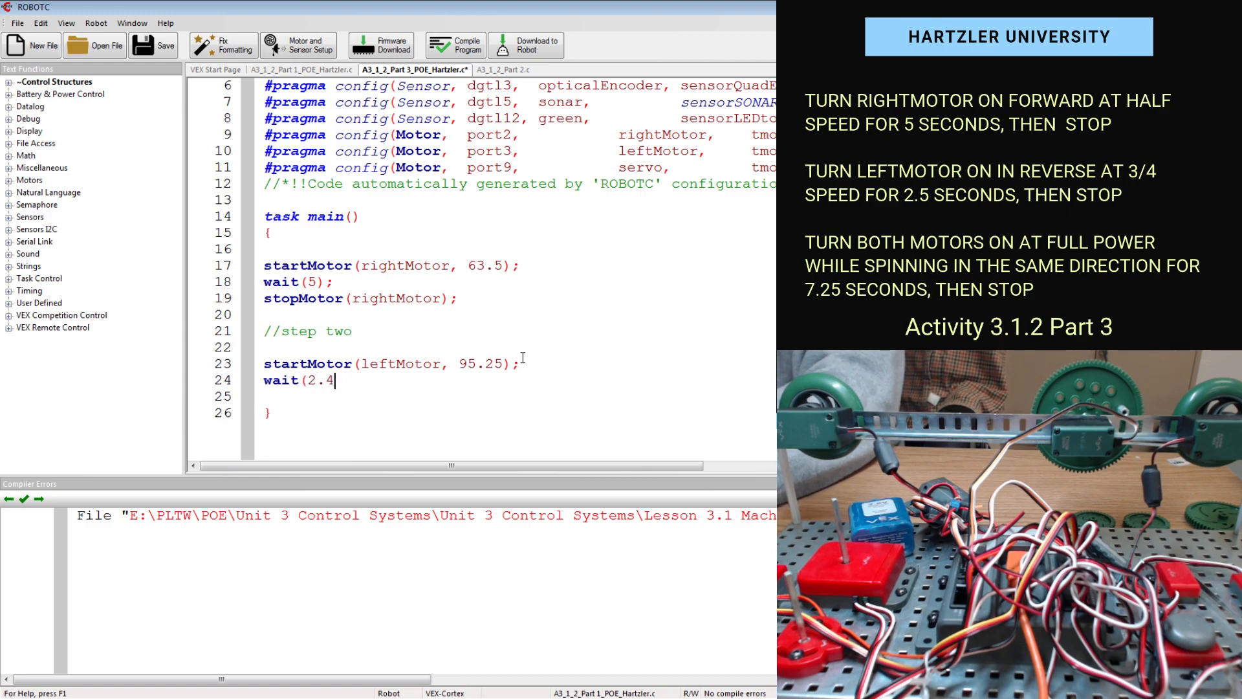
type("5);")
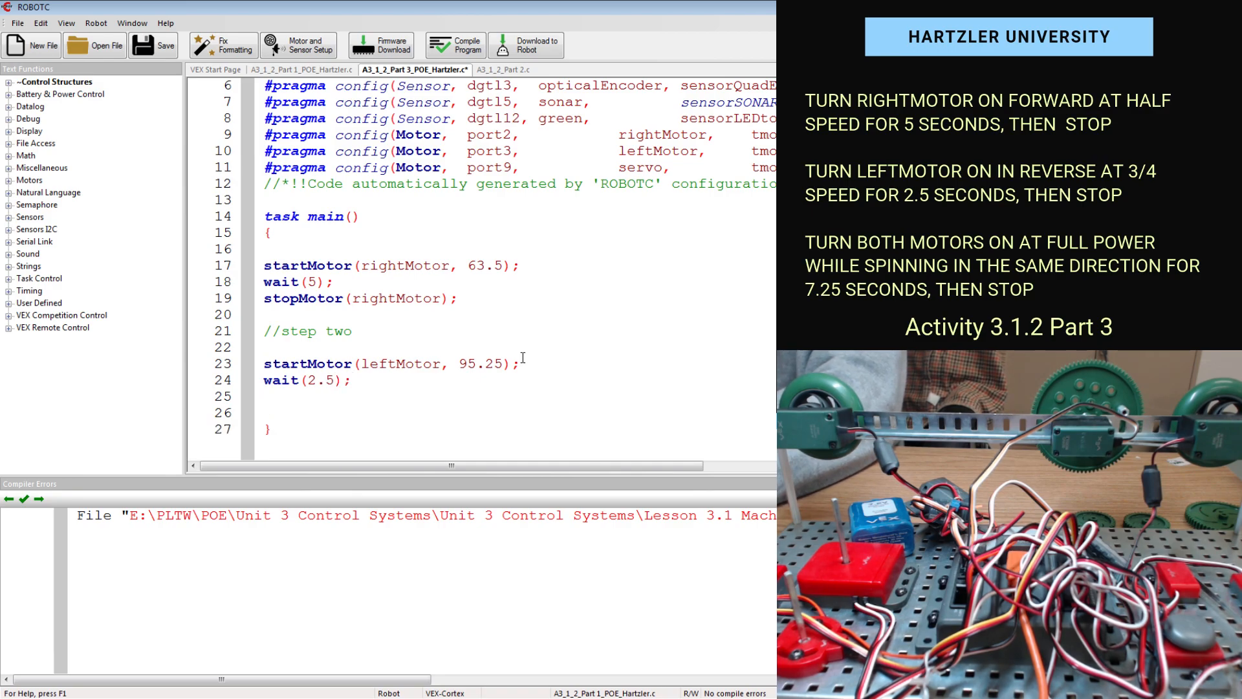
type("stopMt")
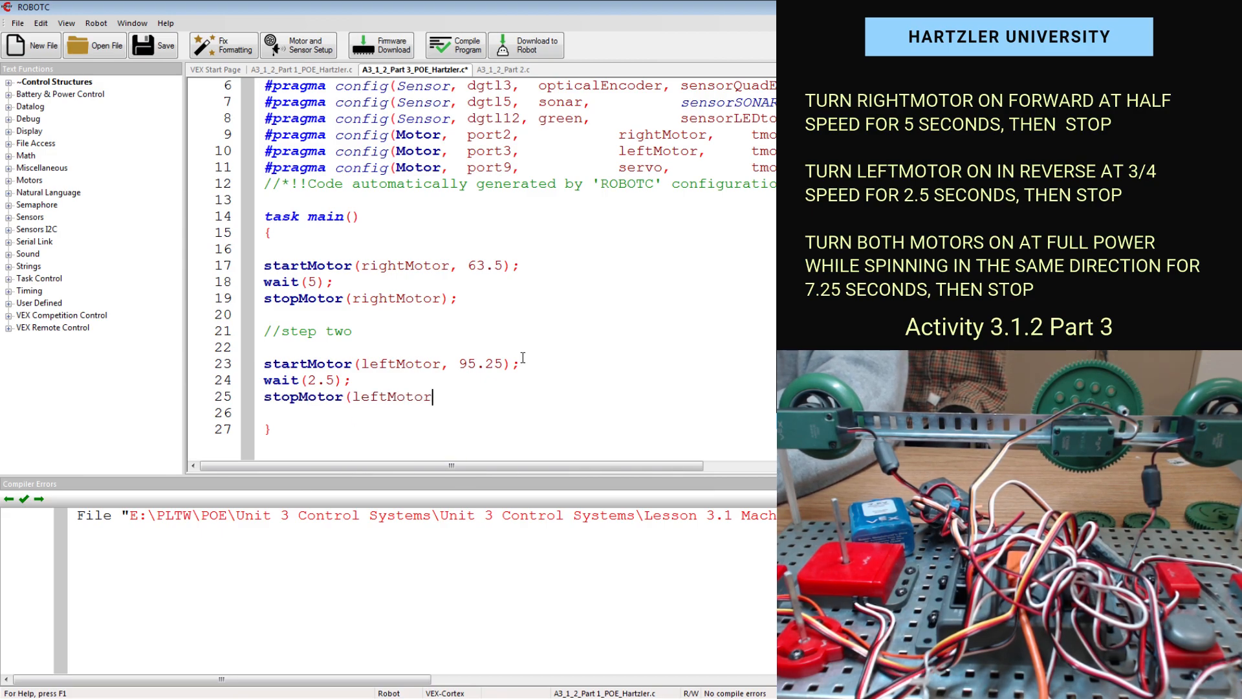
type(");")
type("//step")
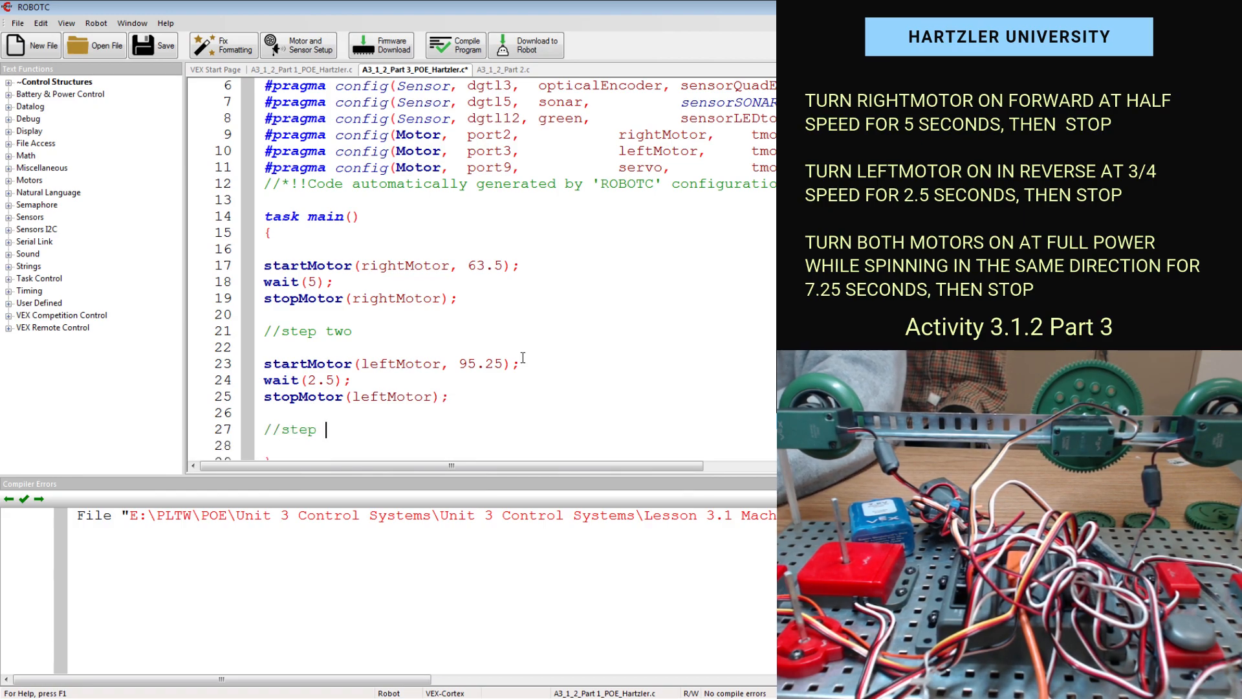
Add a //step three comment and start rightMotor and leftMotor both at full power 127
type("three")
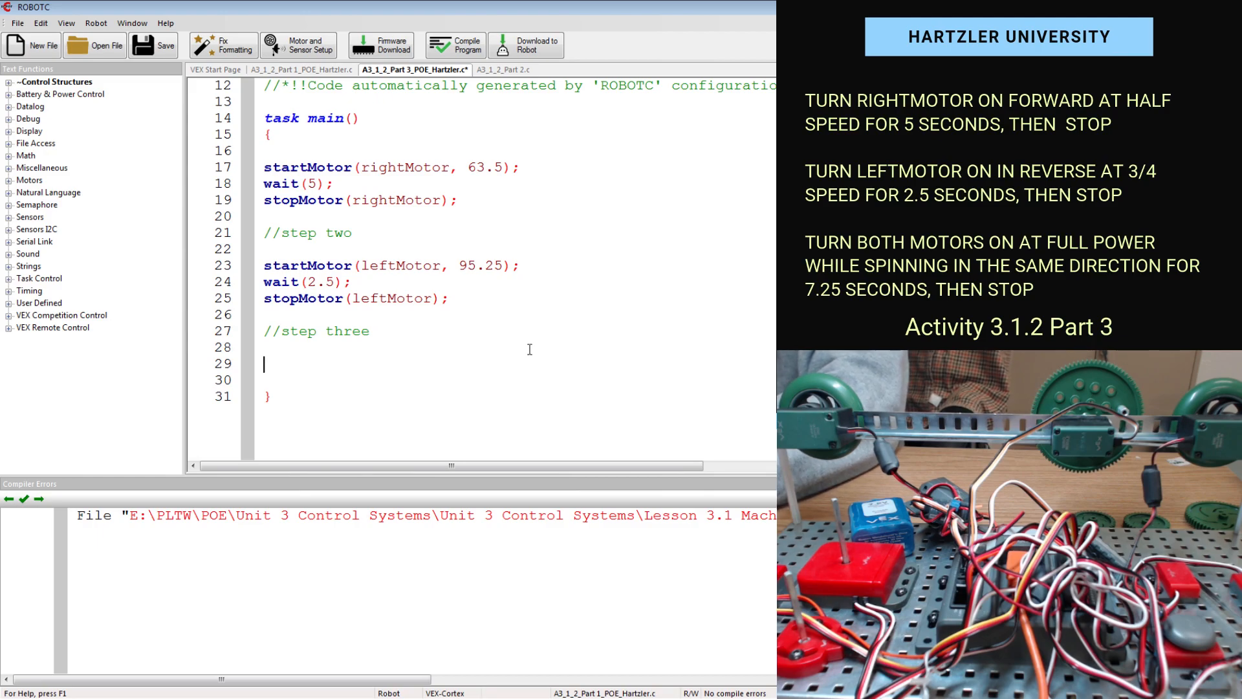
type("startMotor(")
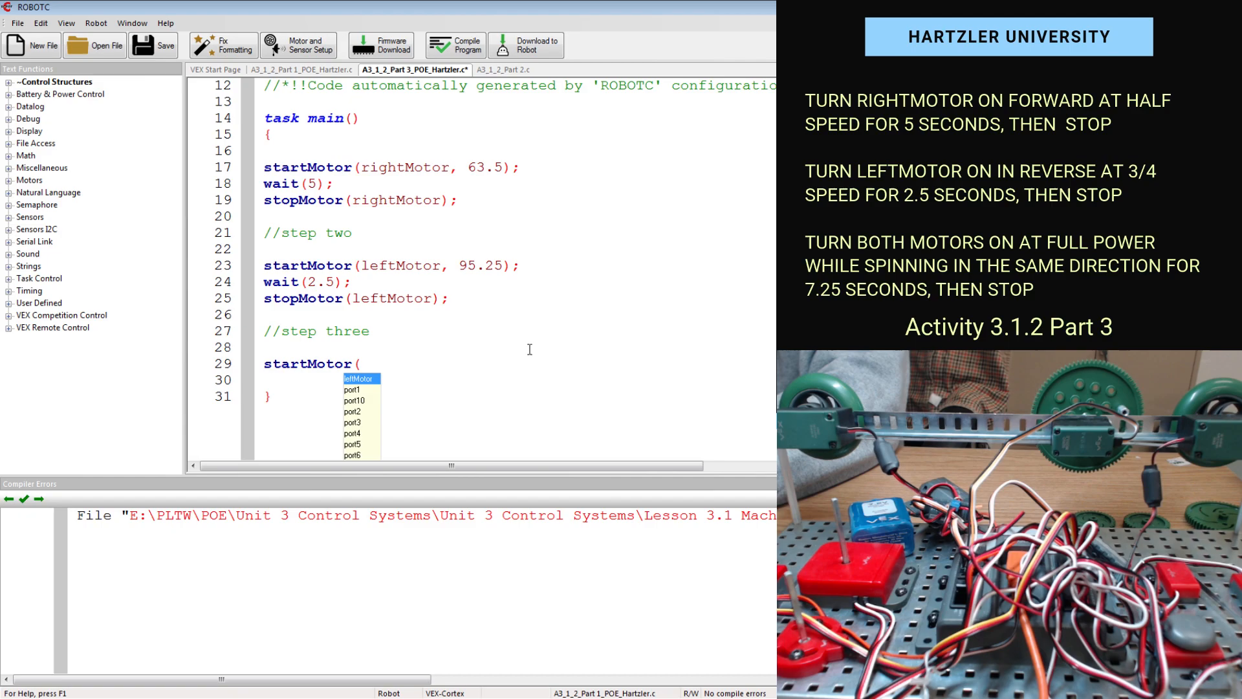
type("rightM")
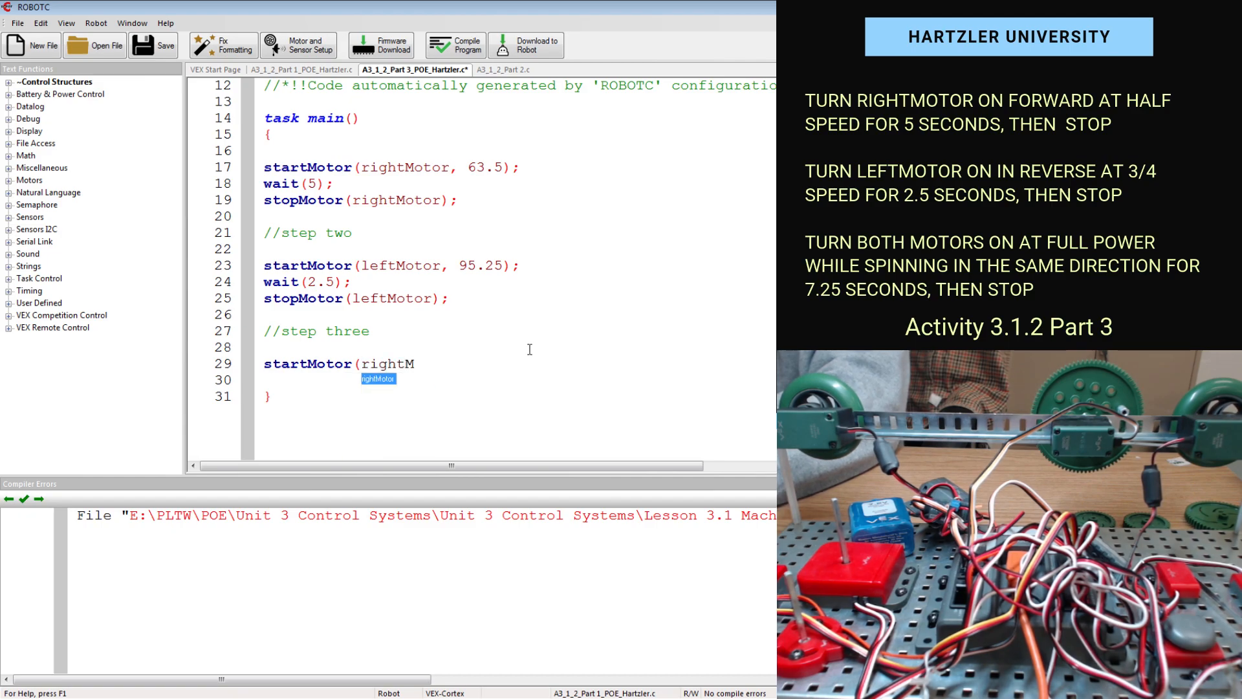
type("rightMotor,")
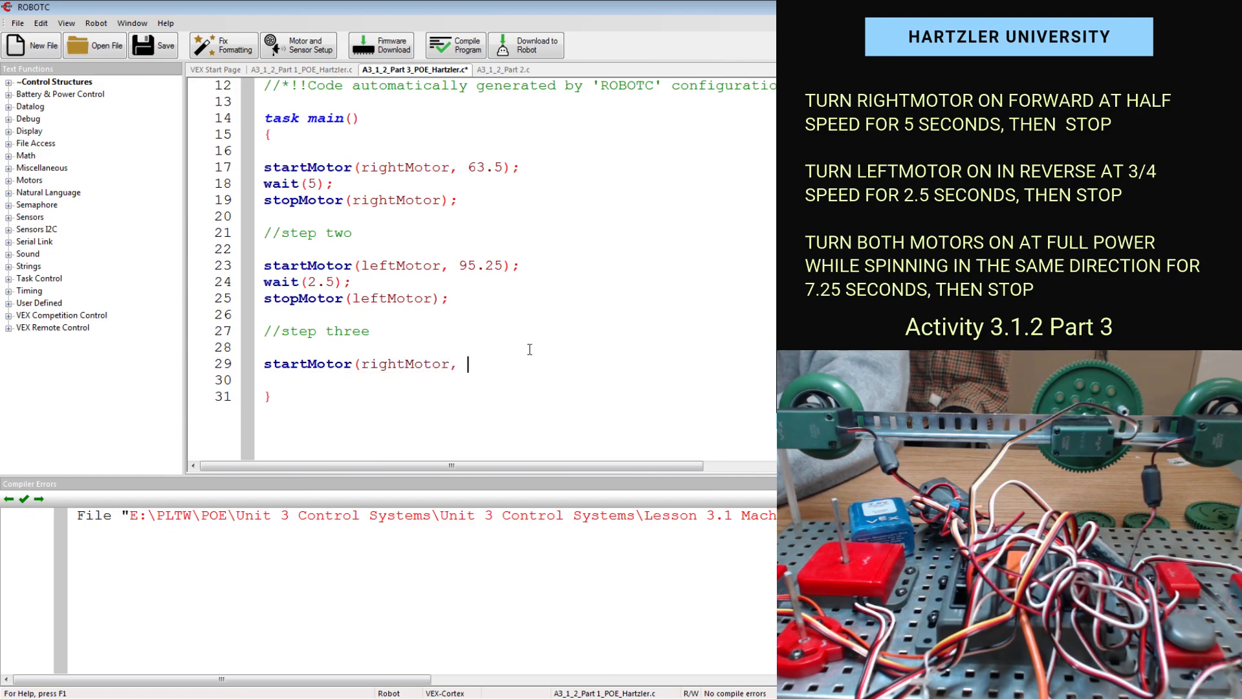
type("127);")
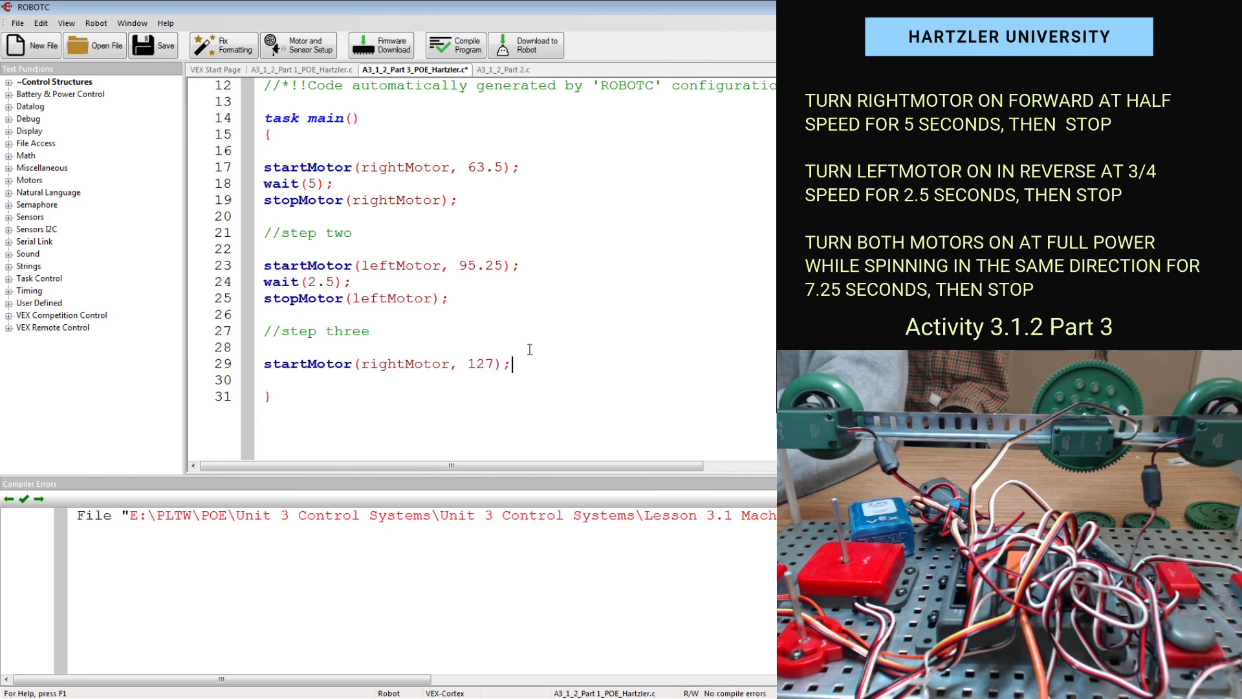
type("startMotor(leftMotor")
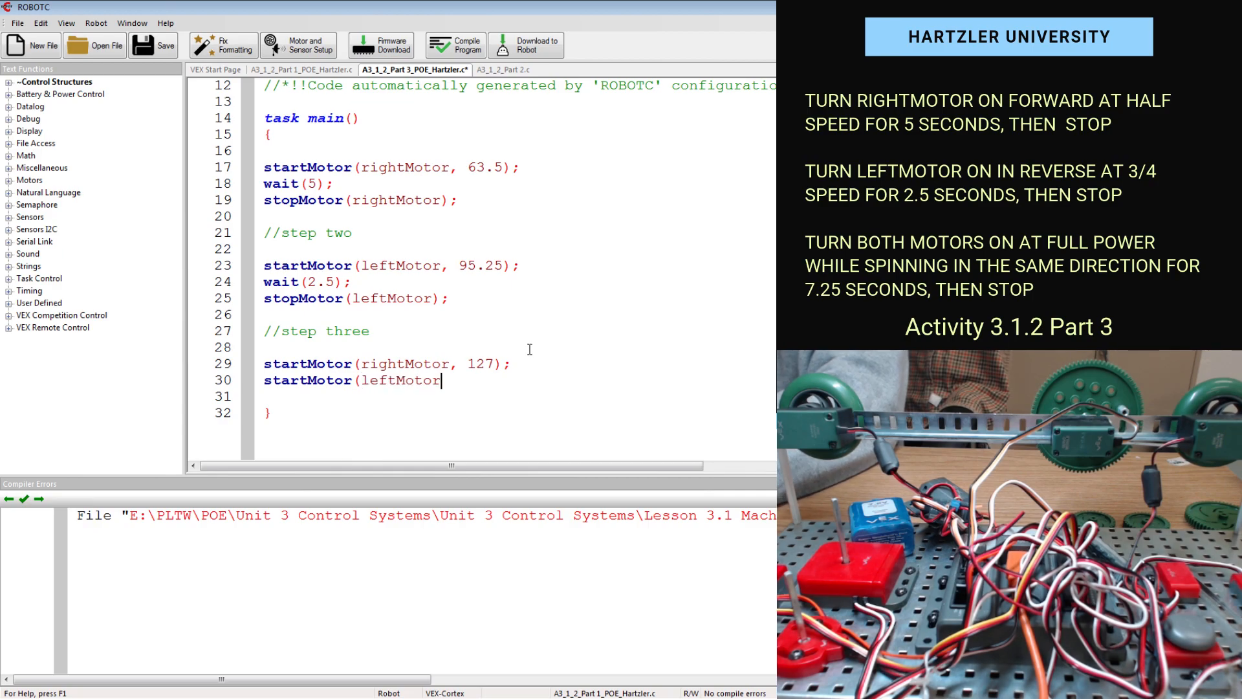
type(",12")
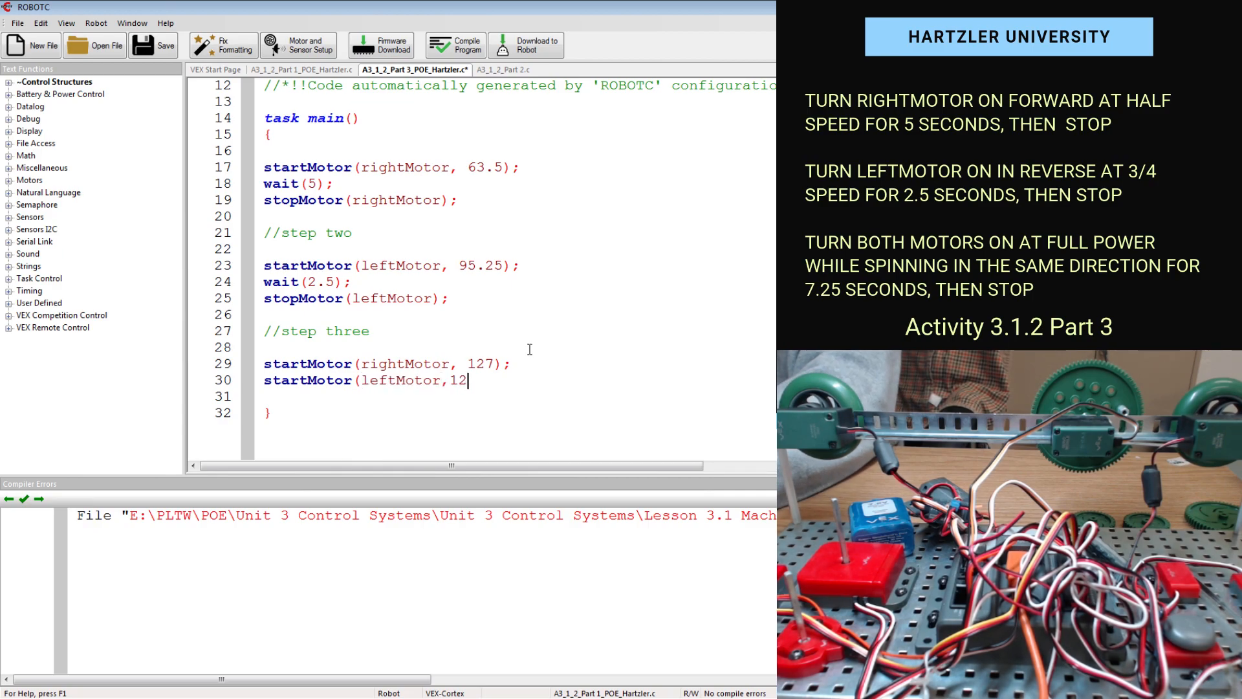
type("7);")
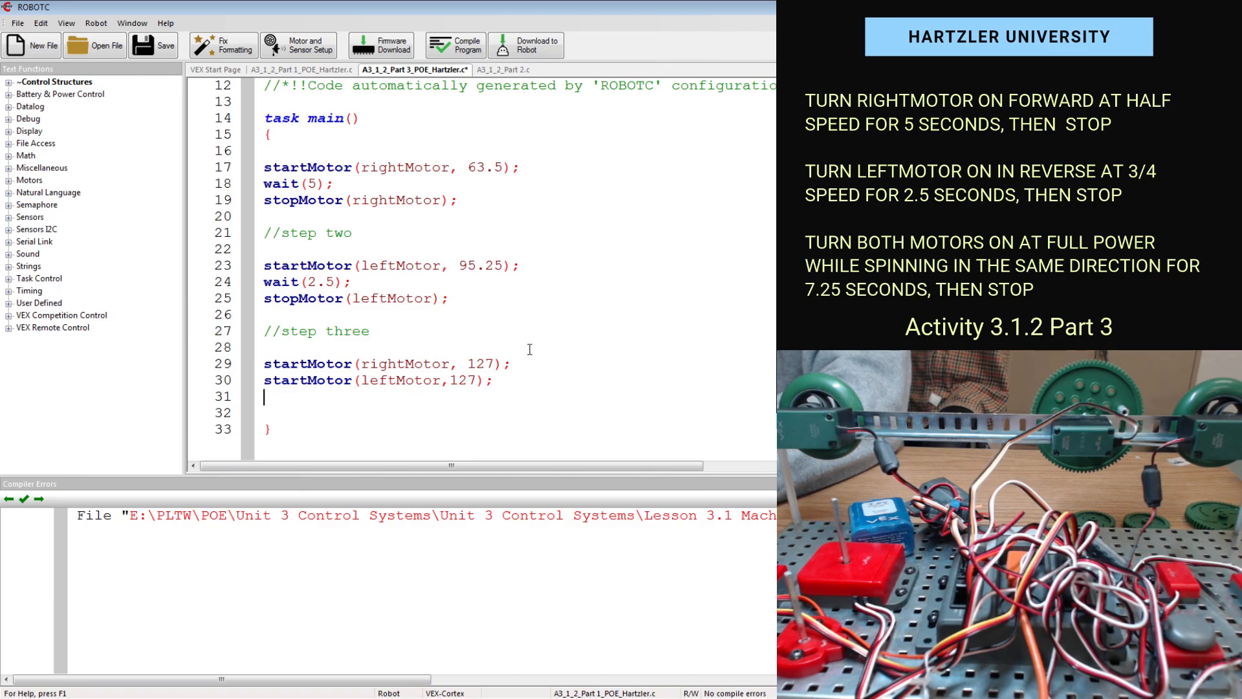
Follow with wait(7.25); then stopMotor calls for rightMotor and leftMotor
type("wait(")
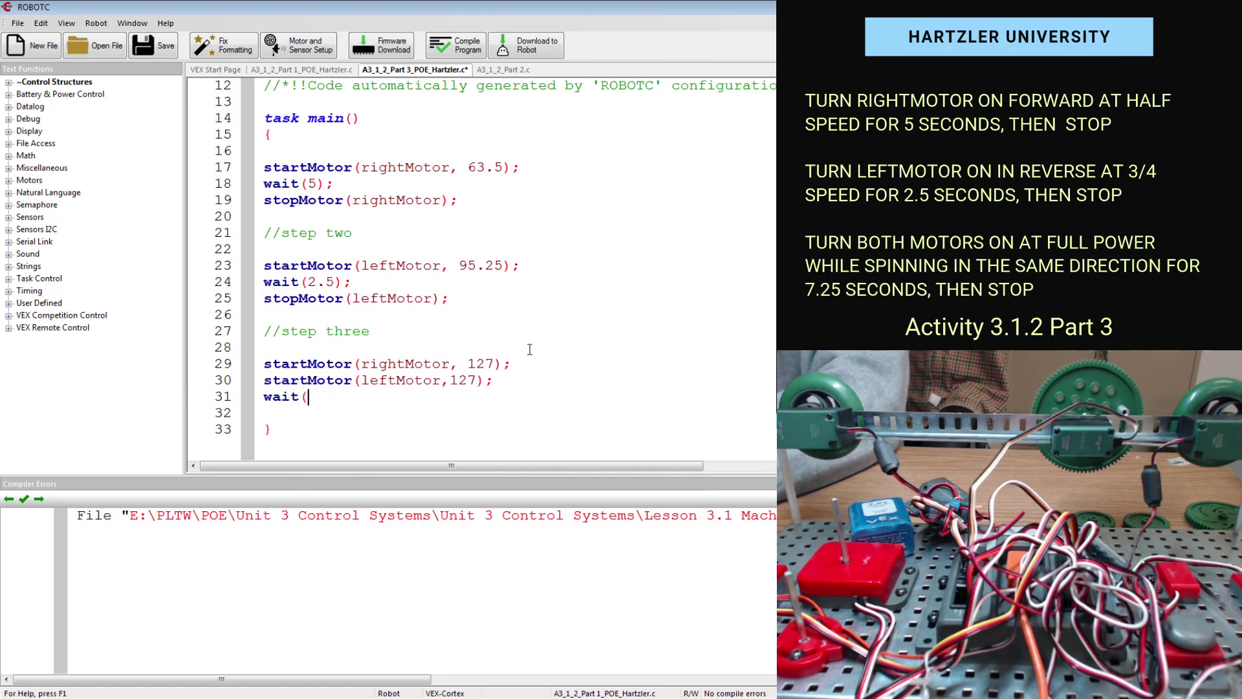
type("7.25);")
left_click(519, 413)
type("s")
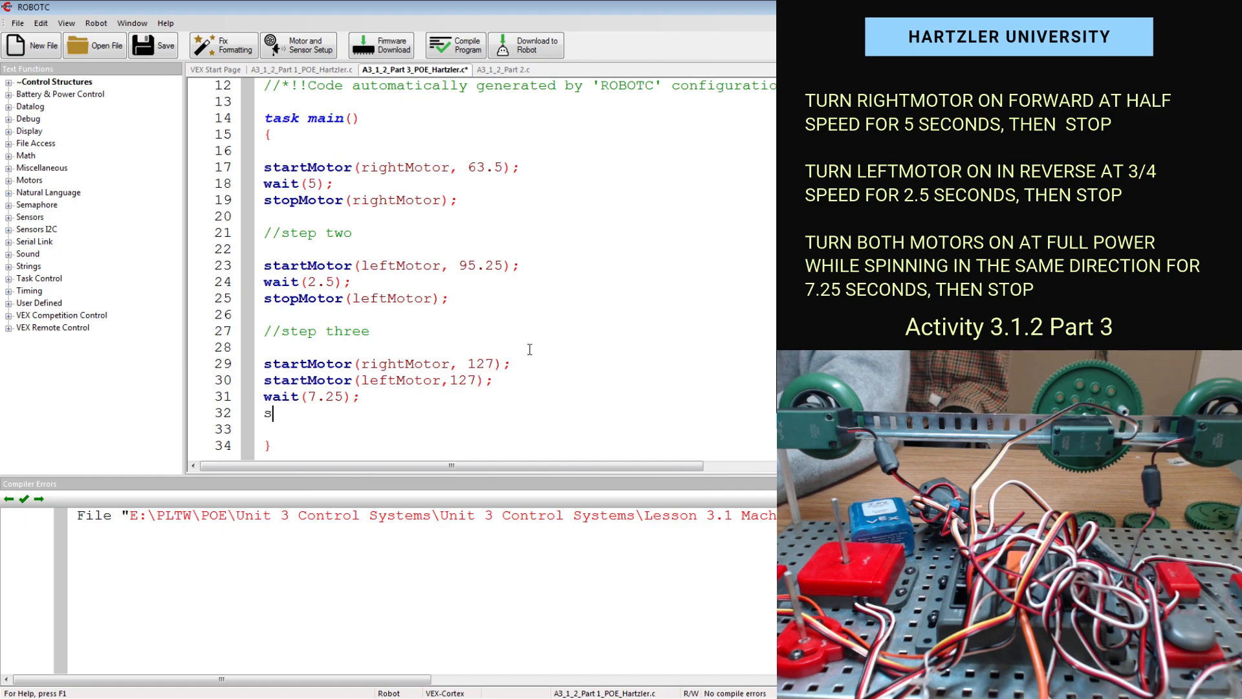
type("topMotor(rightMotor);")
left_click(519, 430)
type("stopMoto")
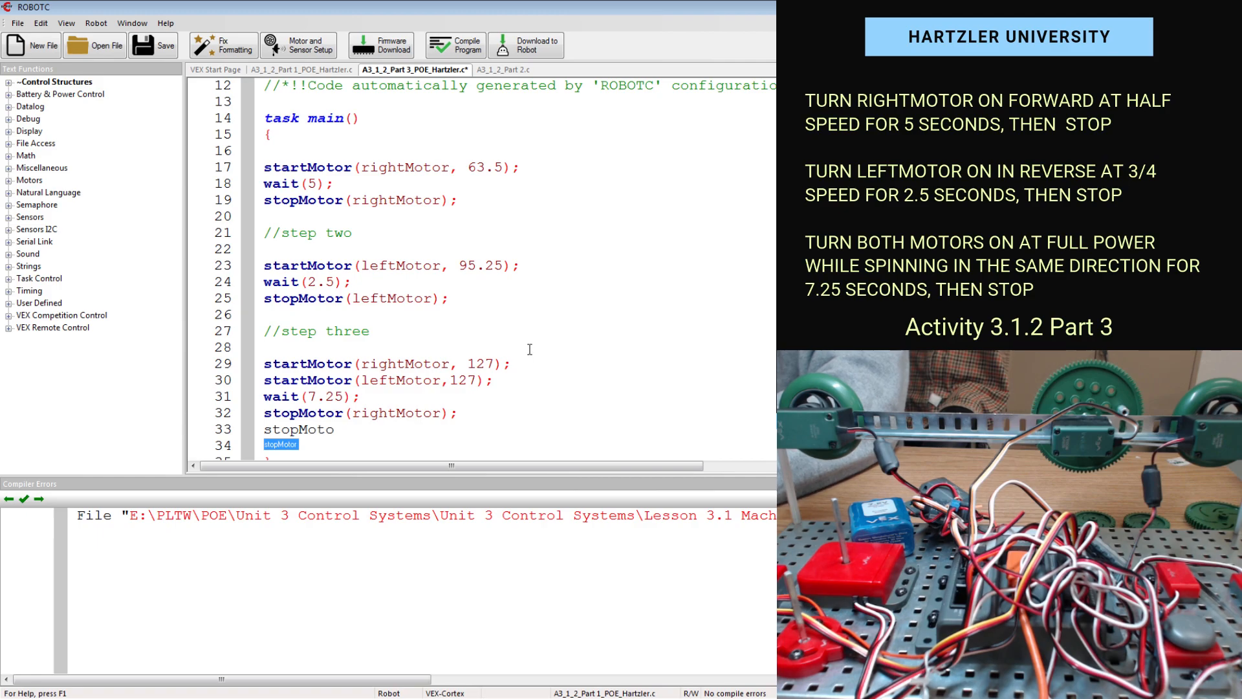
type("(leftMotor);")
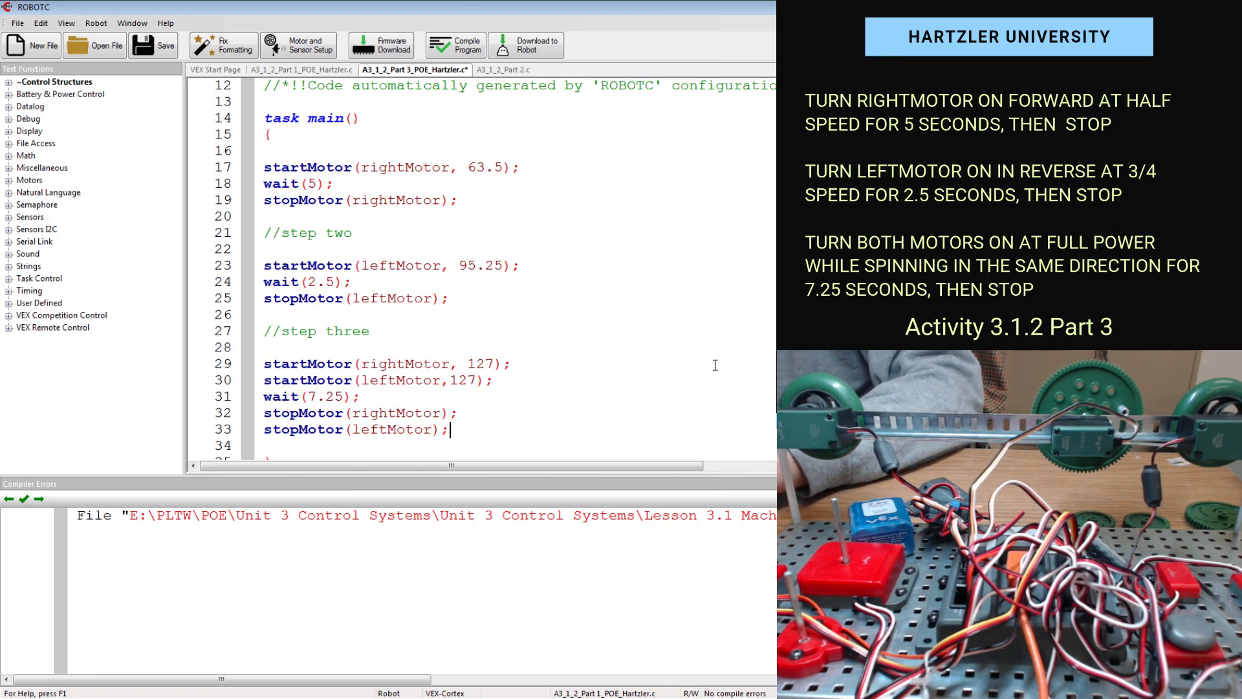
Comment line 17 as starting rightMotor at half speed
double_click(324, 167)
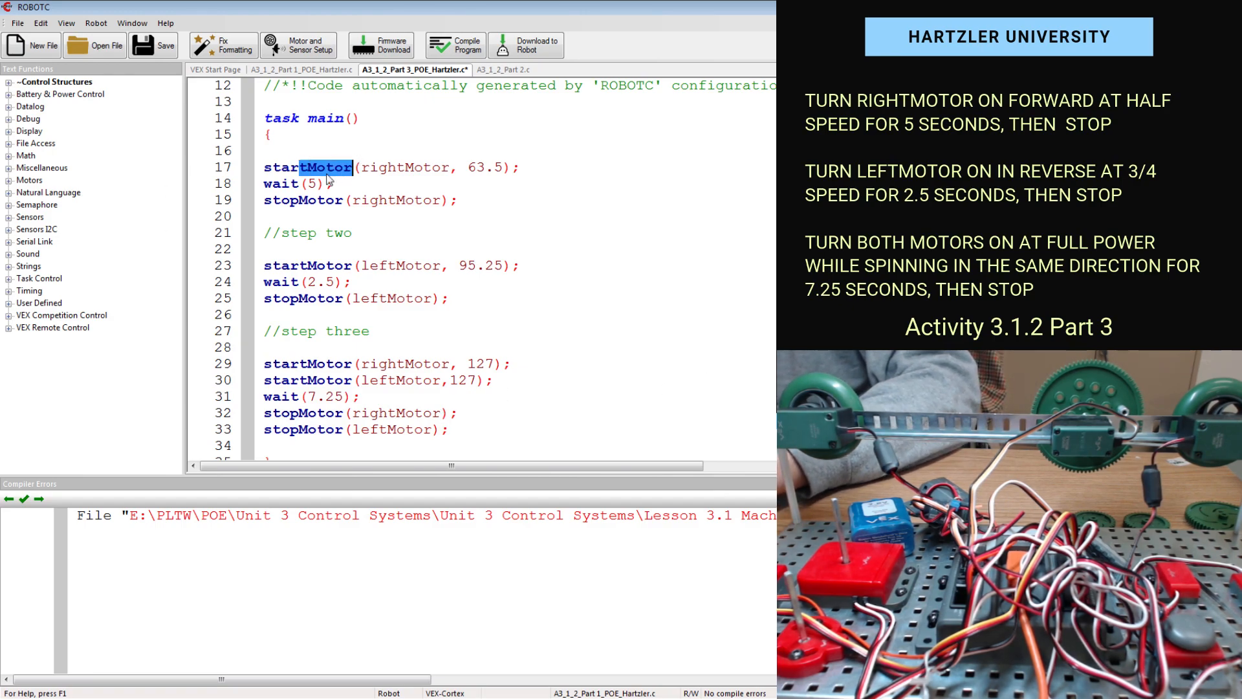
left_click(520, 167)
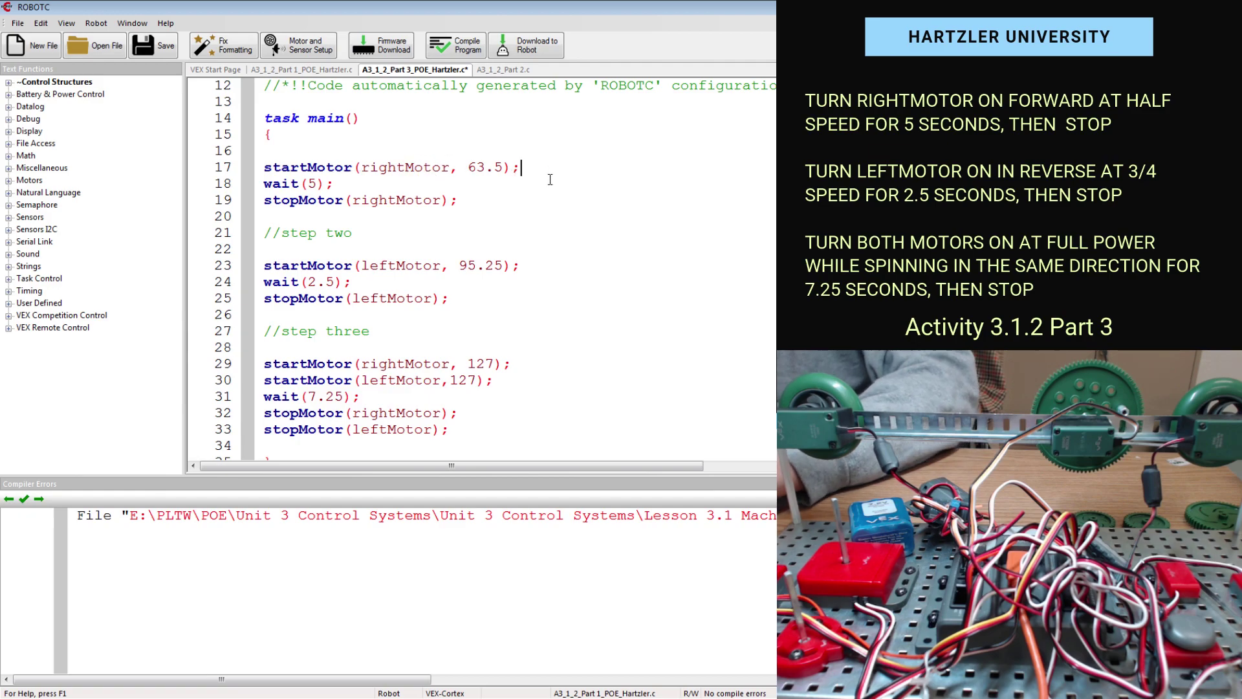
type("//")
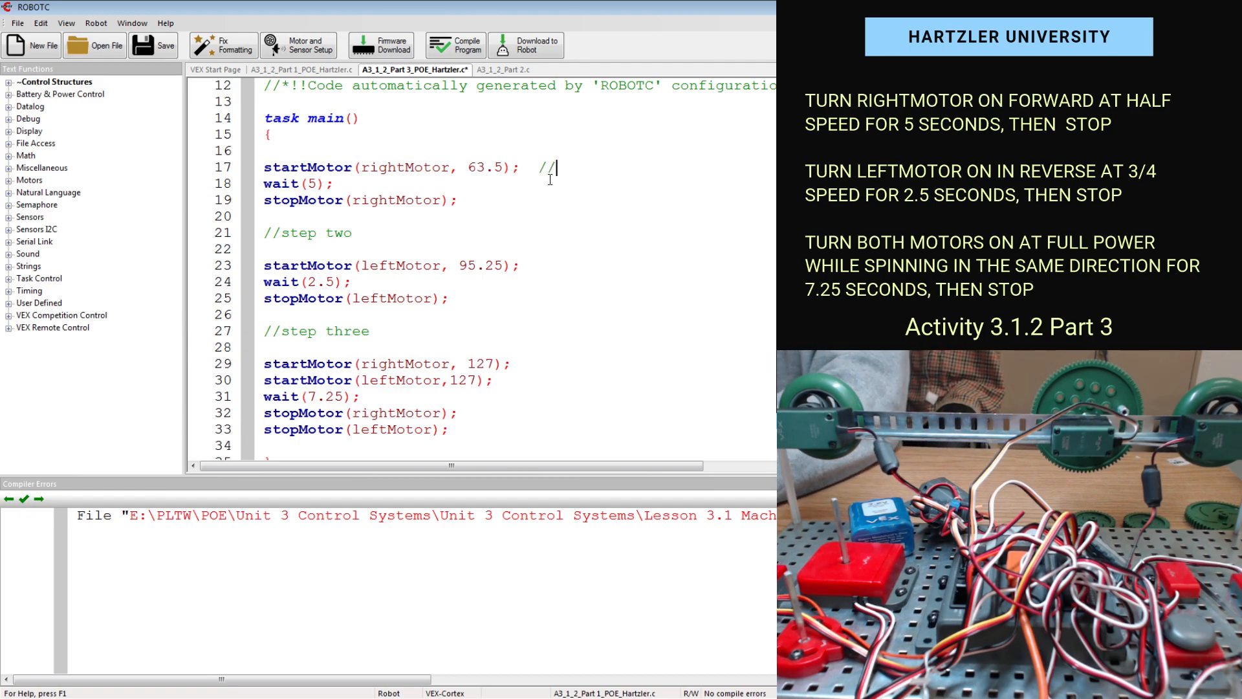
type("start rightmotor")
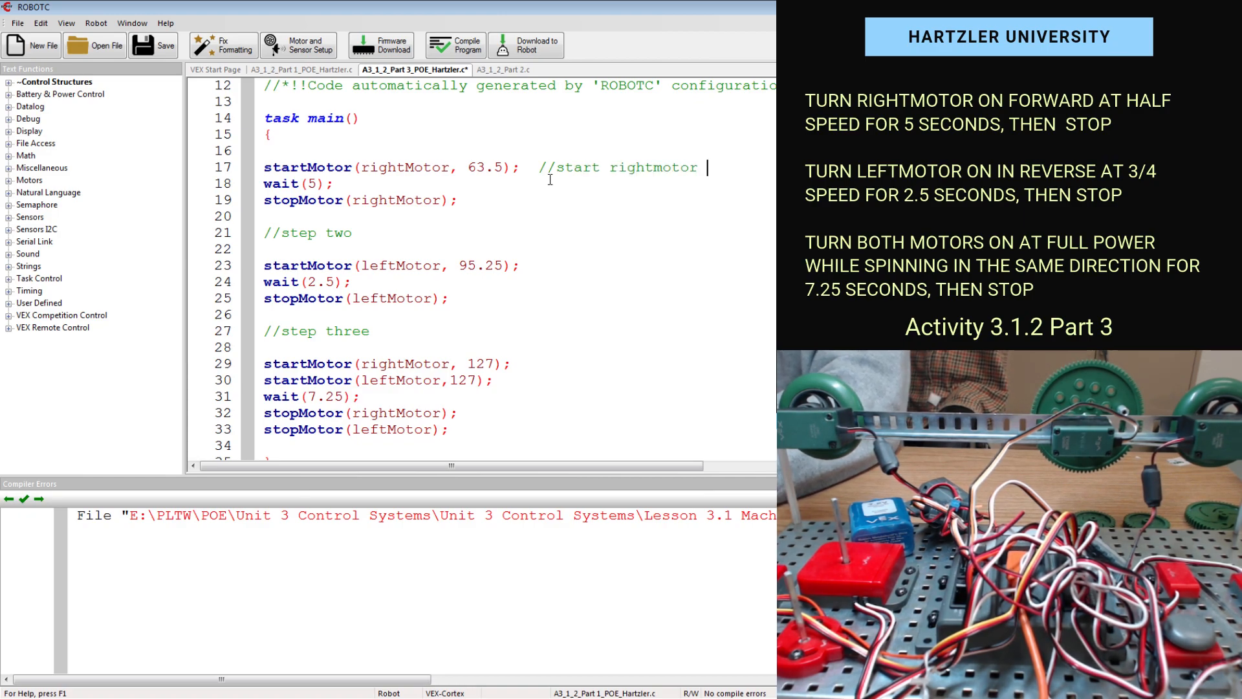
type("at half")
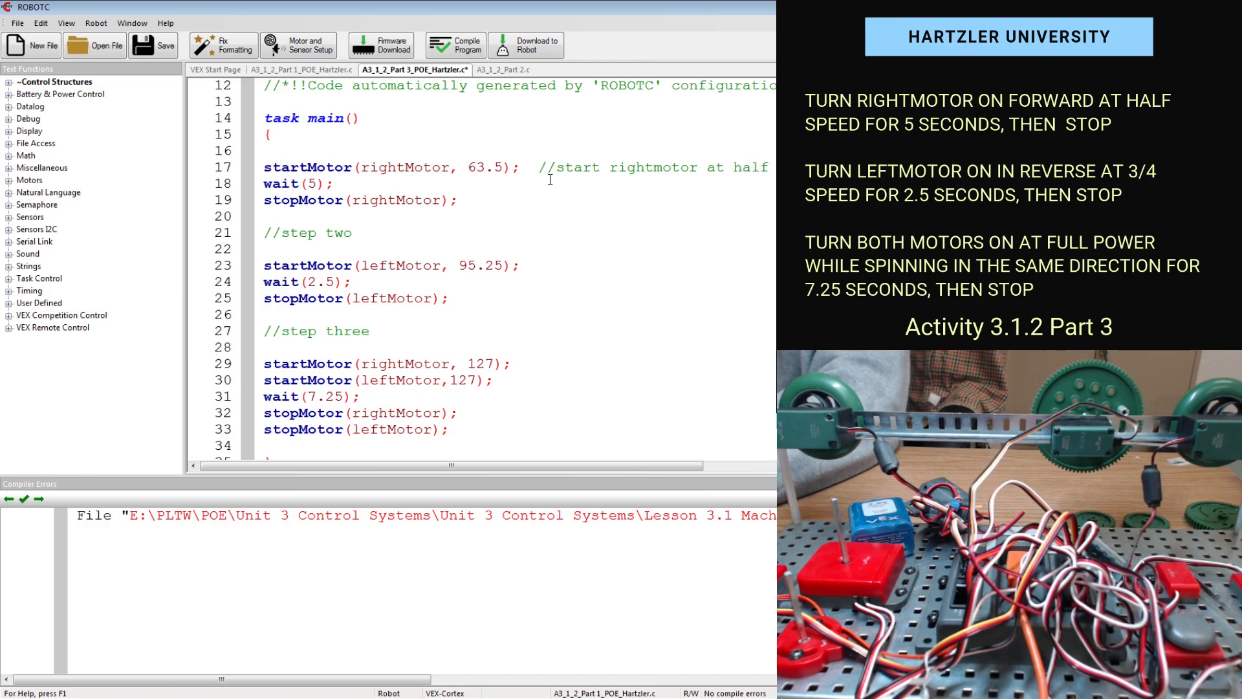
Comment line 18 as waiting 5 seconds while the motor runs
left_click(405, 184)
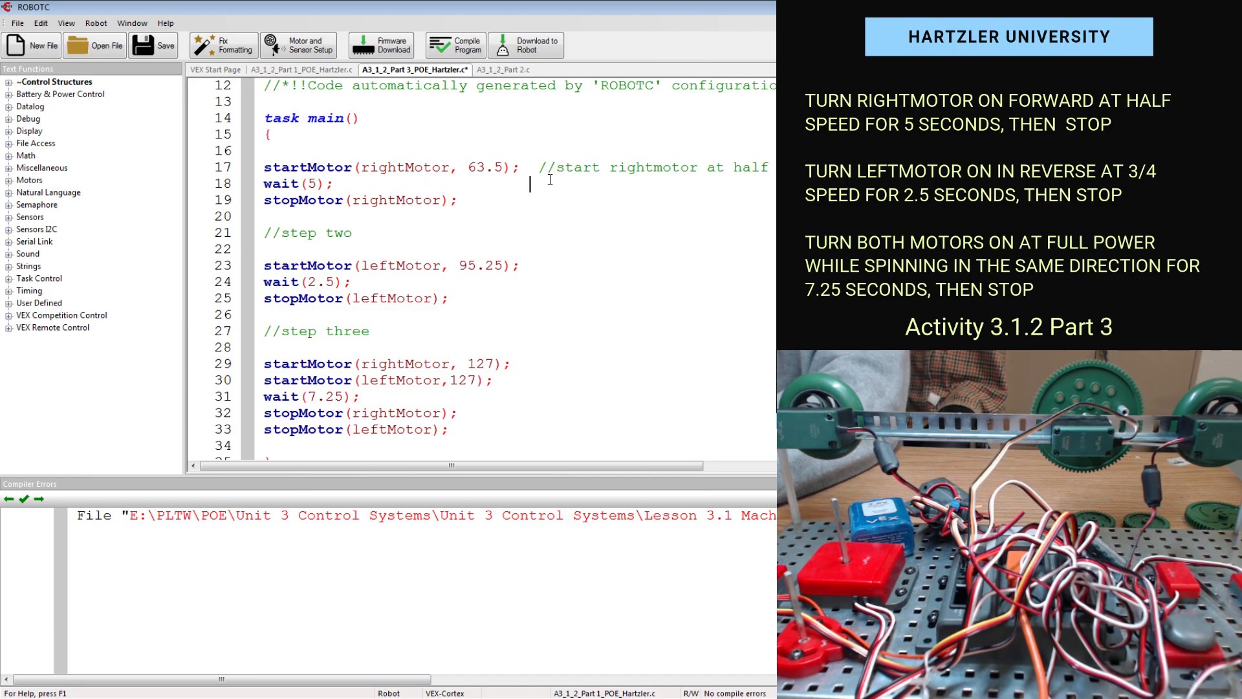
type("//waiting 5 s")
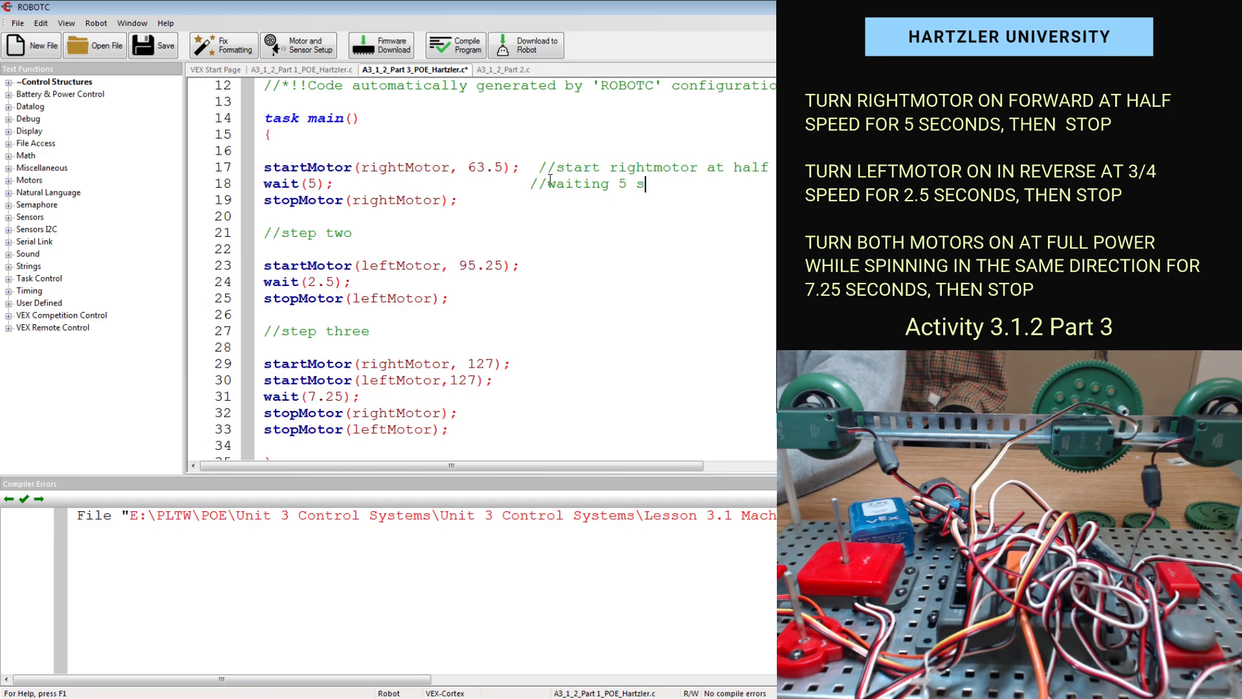
type("econds while motor is")
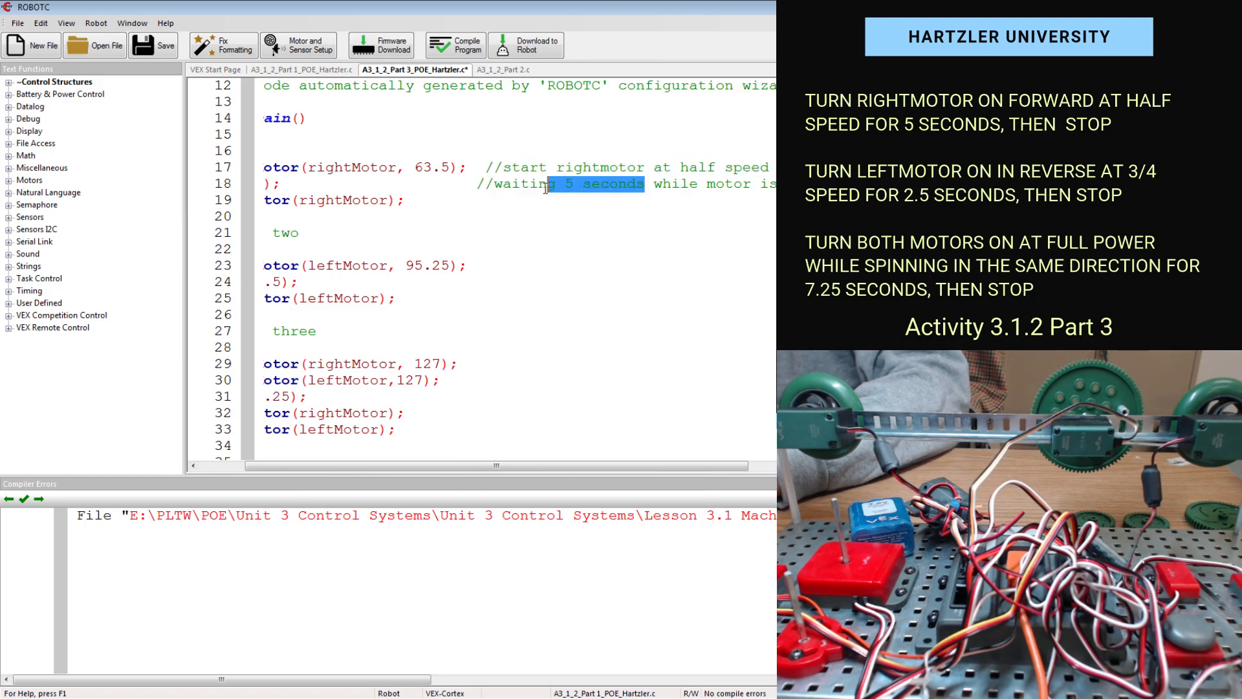
Scroll through the finished code to review it before saving the file
scroll("up", 3)
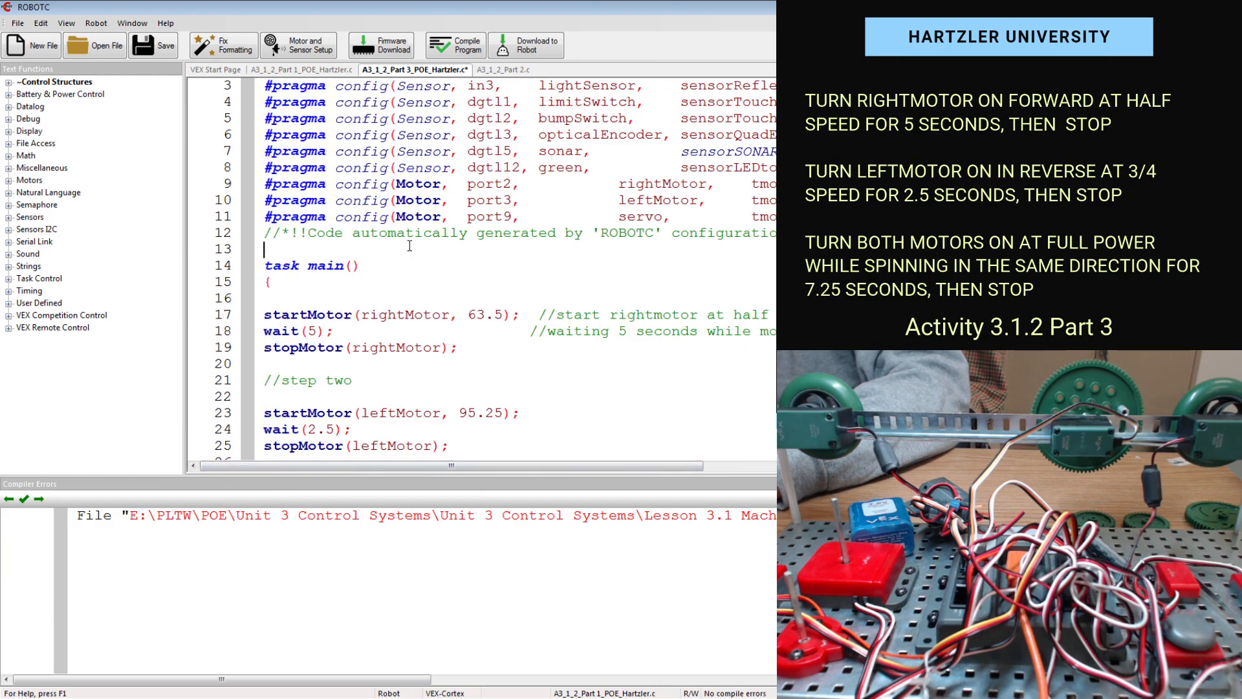
scroll("down", 3)
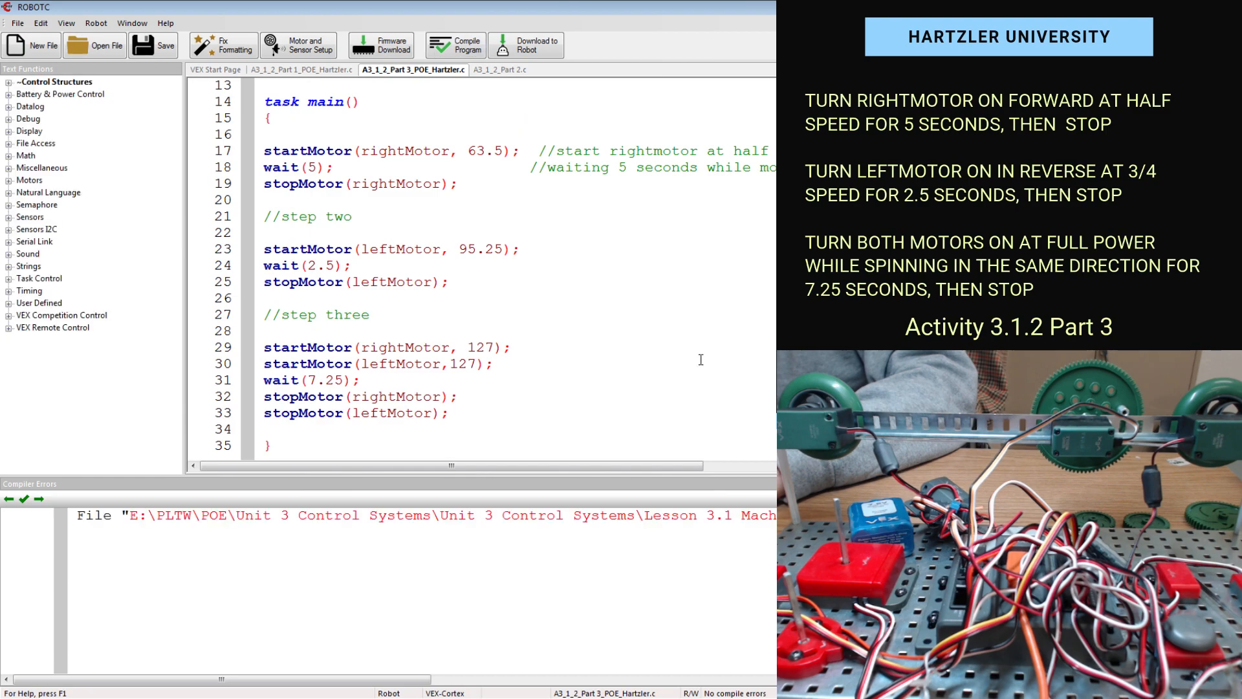
Compile and download the program to the robot via Download to Robot, opening the debugger
double_click(418, 515)
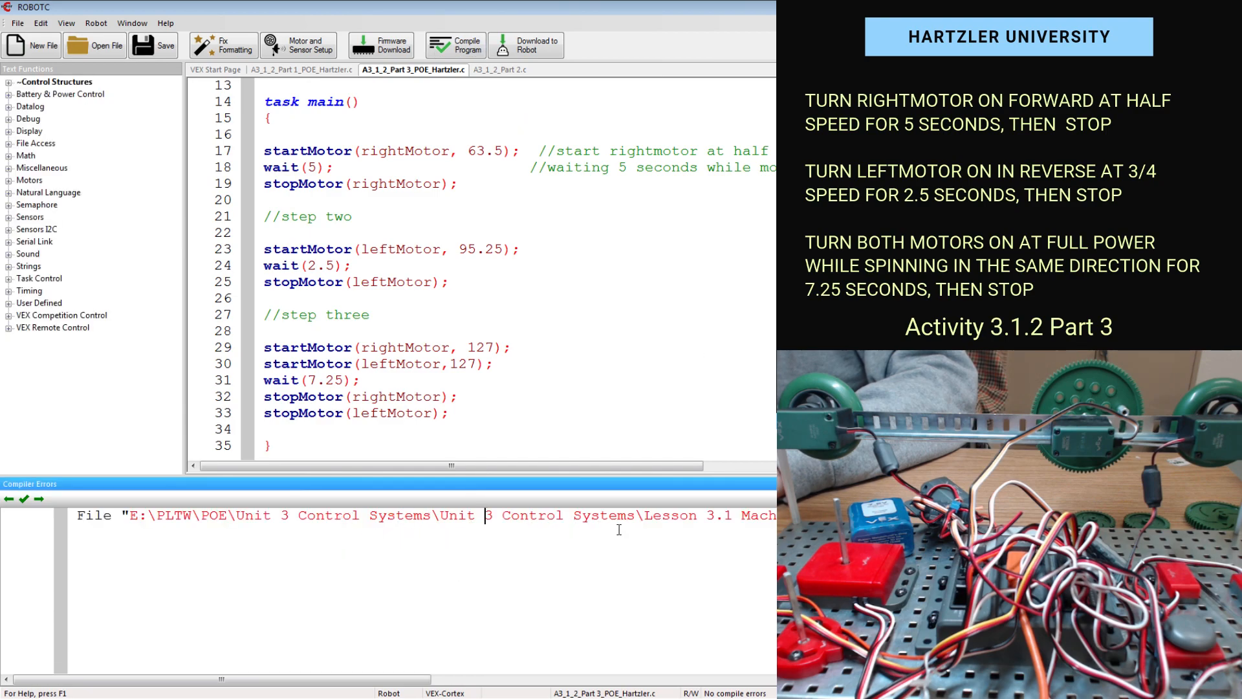
mouse_move(399, 117)
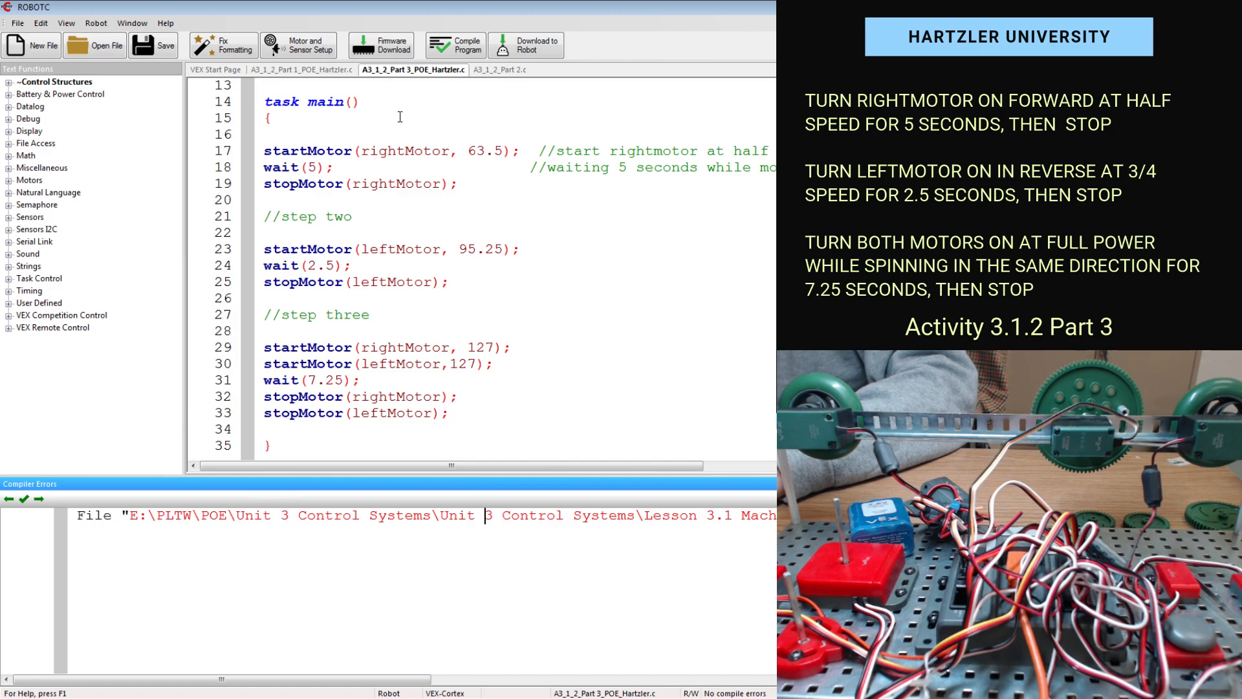
left_click(524, 44)
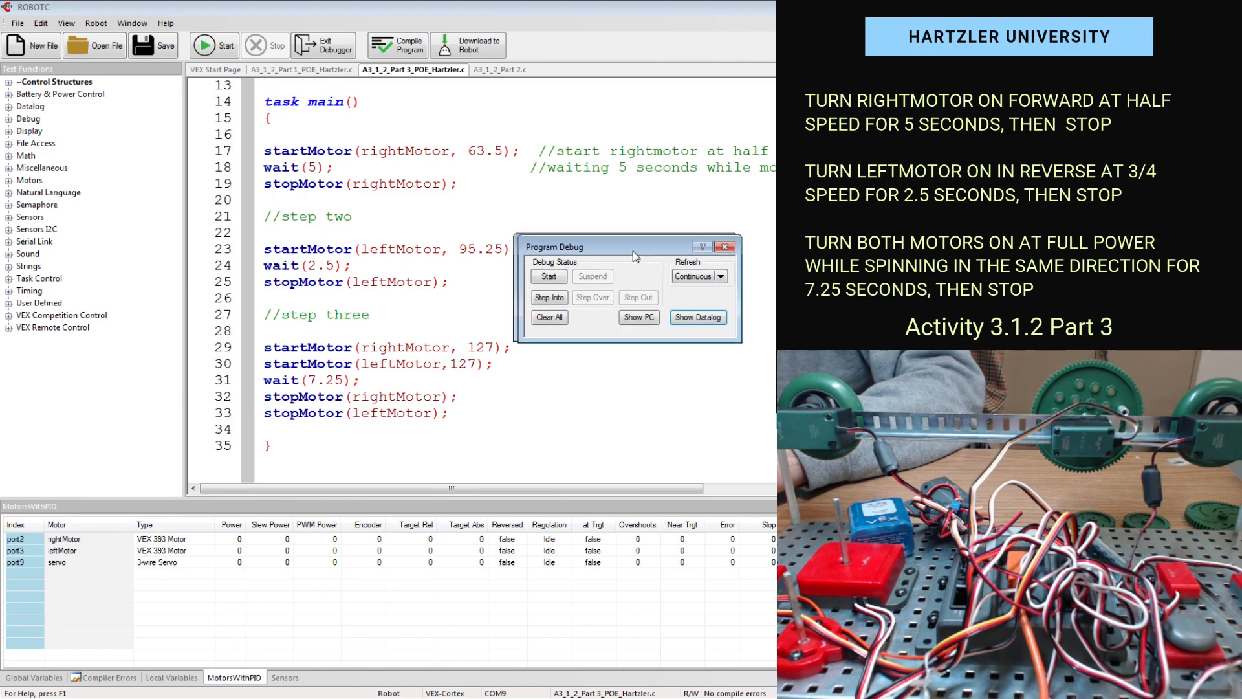
left_click(549, 276)
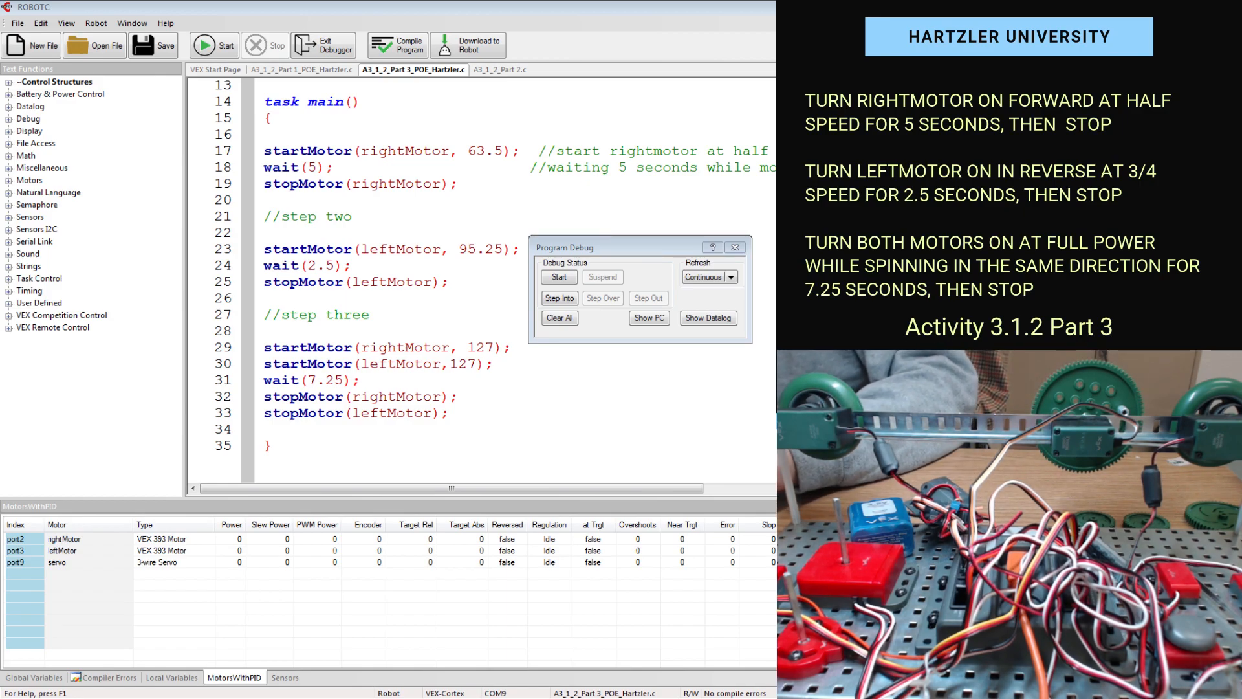
double_click(321, 379)
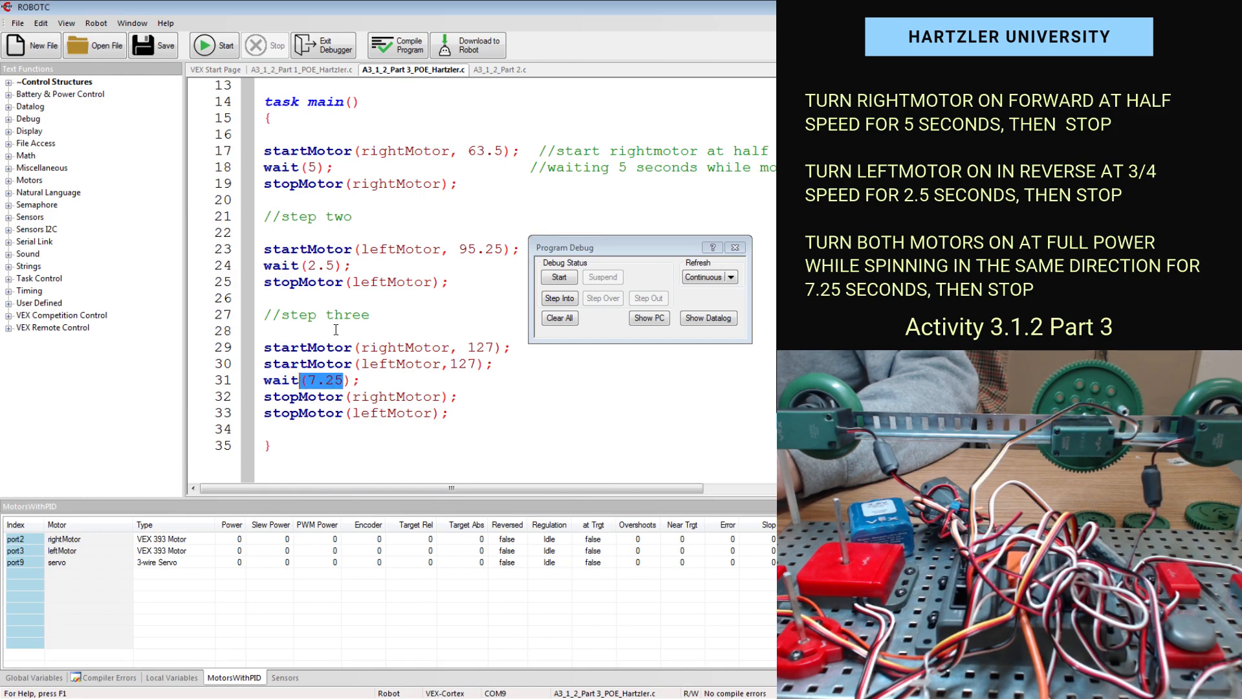